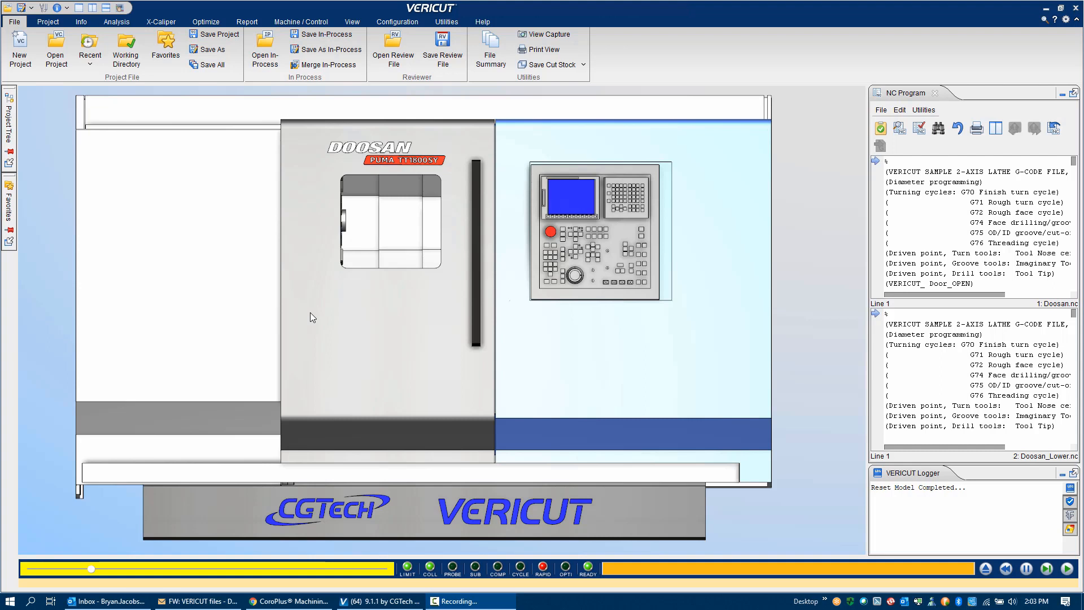
{"action": "mouse_move", "coordinate": [343, 162]}
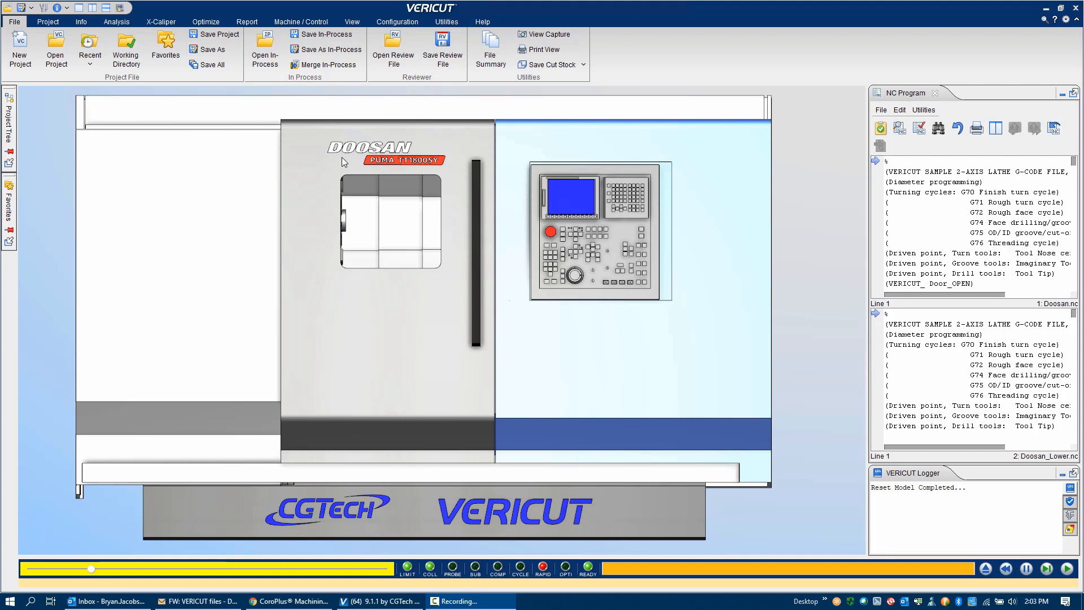
{"action": "mouse_move", "coordinate": [455, 172]}
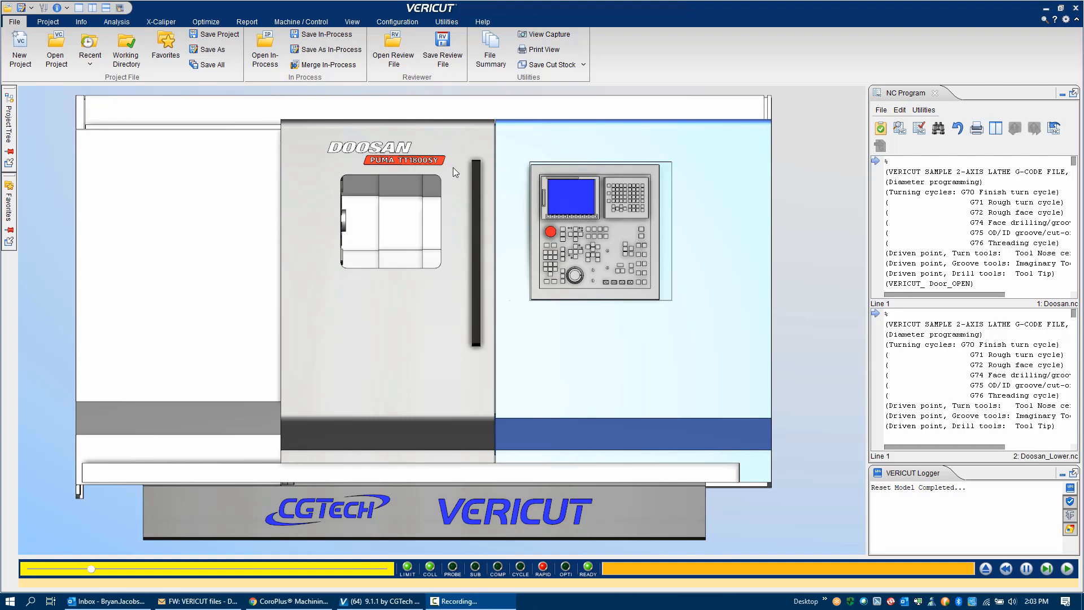
{"action": "mouse_move", "coordinate": [310, 483]}
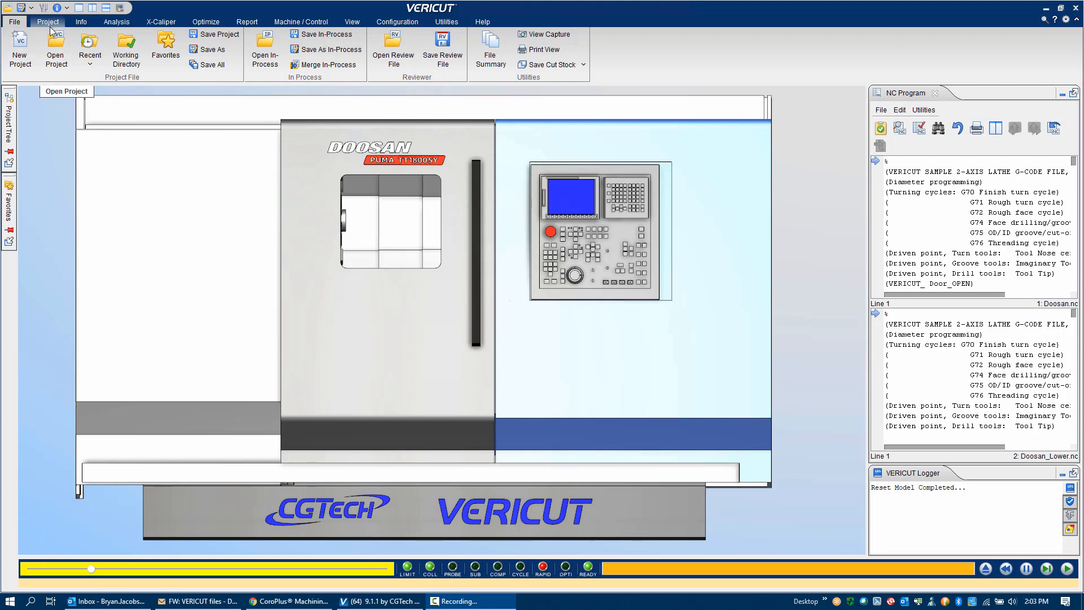
{"action": "mouse_move", "coordinate": [47, 26]}
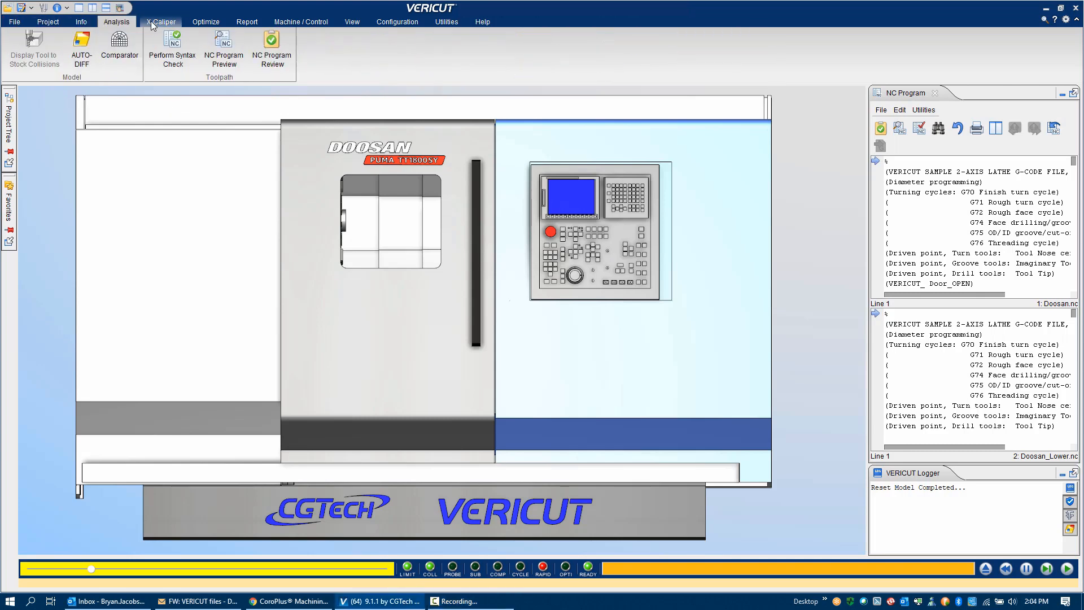
Step: Switch the ribbon to the Project tab for setup and simulation commands
{"action": "left_click", "coordinate": [46, 22]}
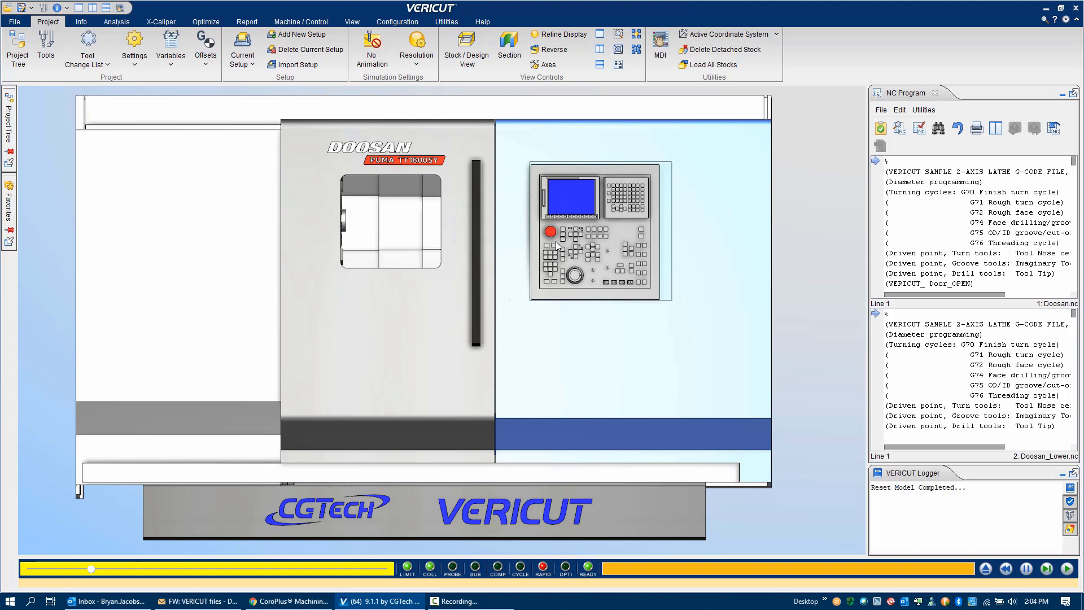
{"action": "mouse_move", "coordinate": [700, 389]}
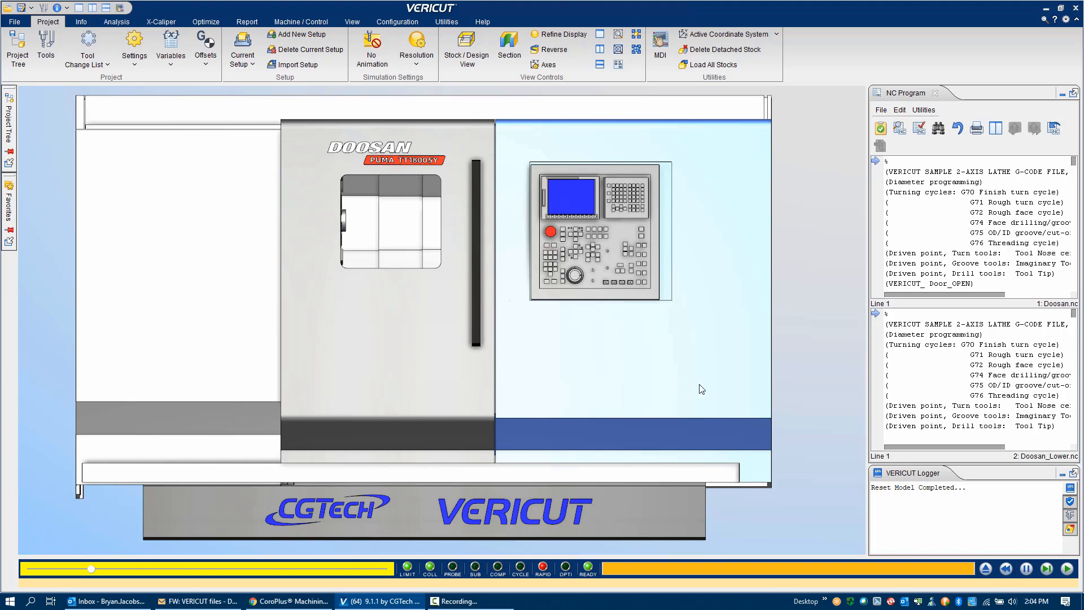
{"action": "mouse_move", "coordinate": [975, 417]}
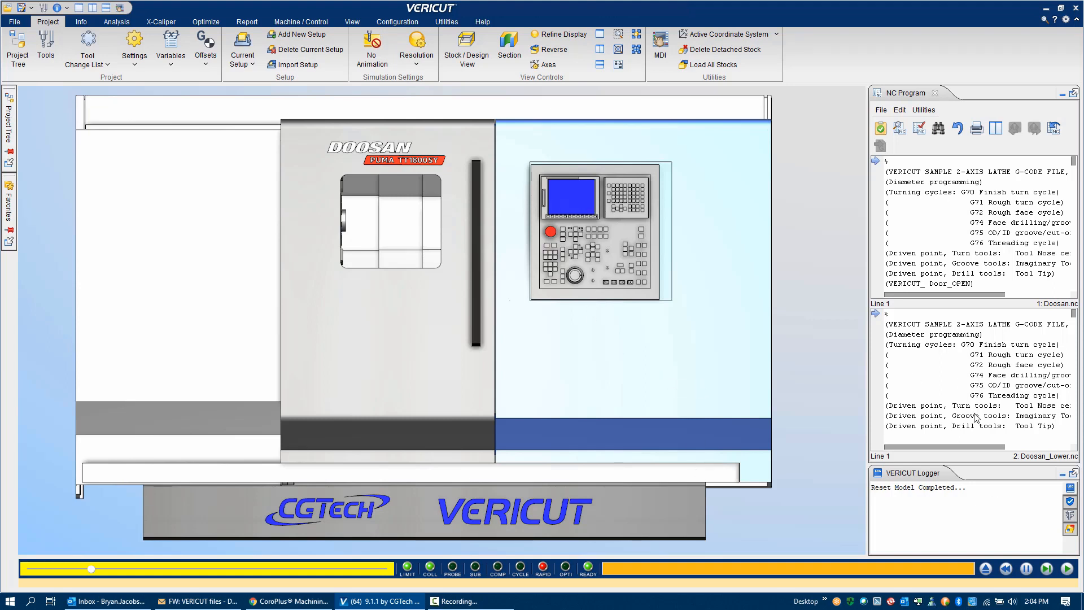
{"action": "mouse_move", "coordinate": [926, 369]}
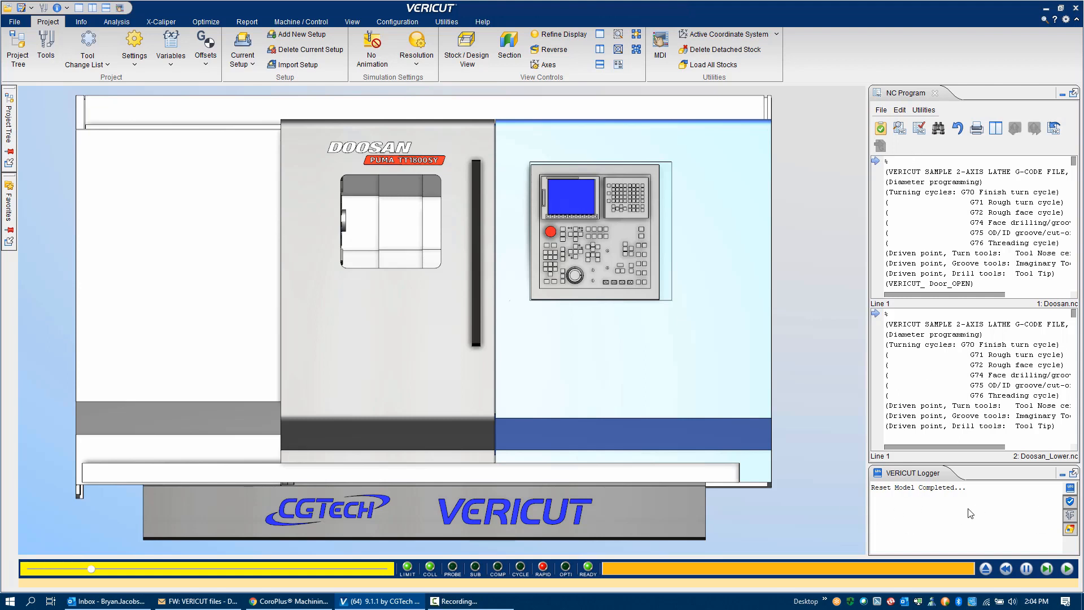
{"action": "mouse_move", "coordinate": [520, 290]}
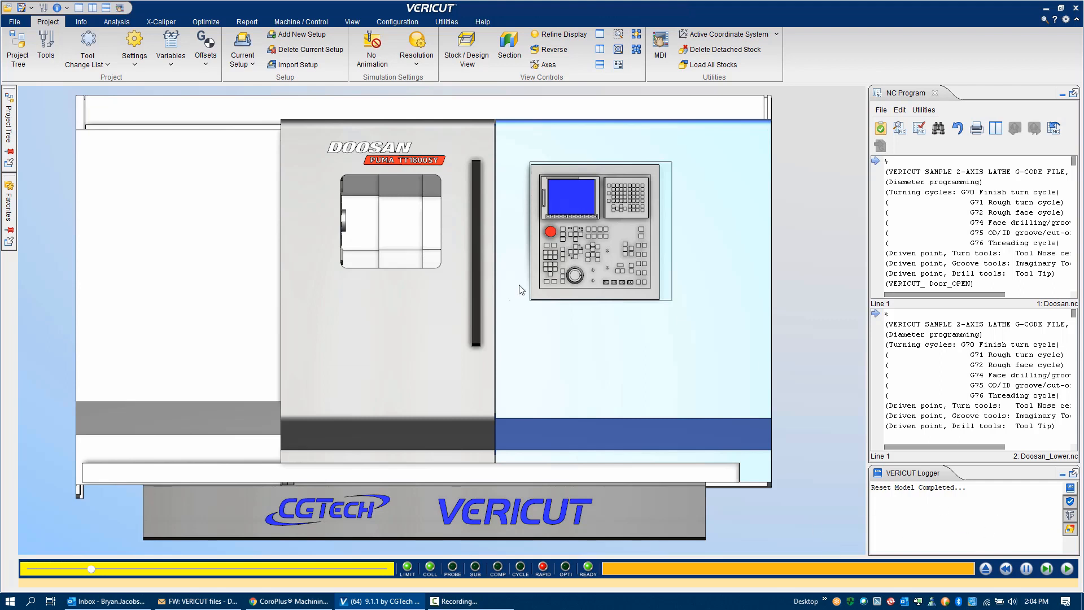
{"action": "mouse_move", "coordinate": [659, 451]}
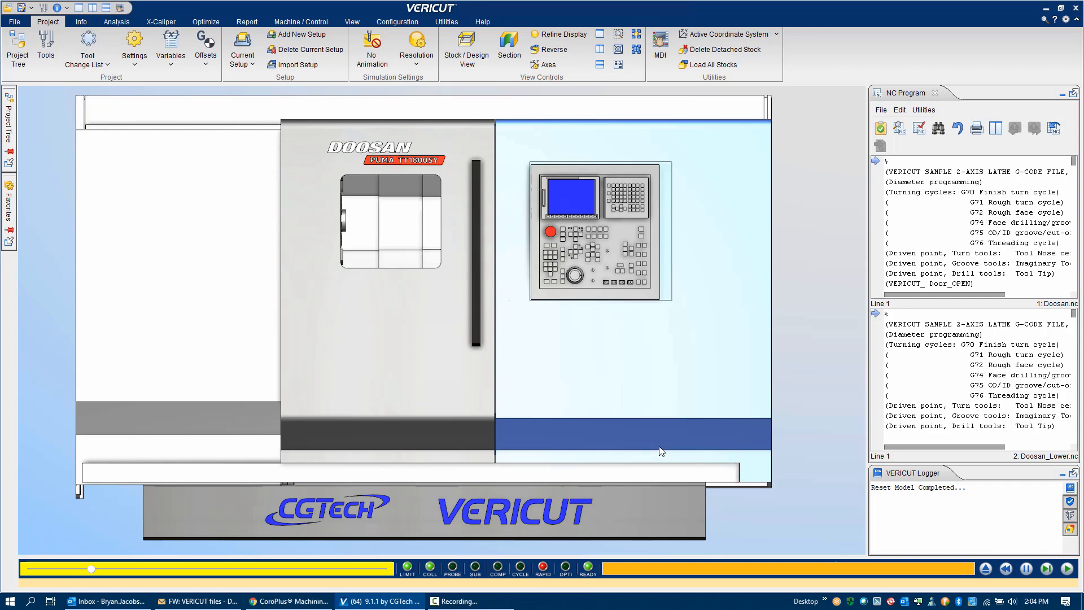
{"action": "mouse_move", "coordinate": [268, 456]}
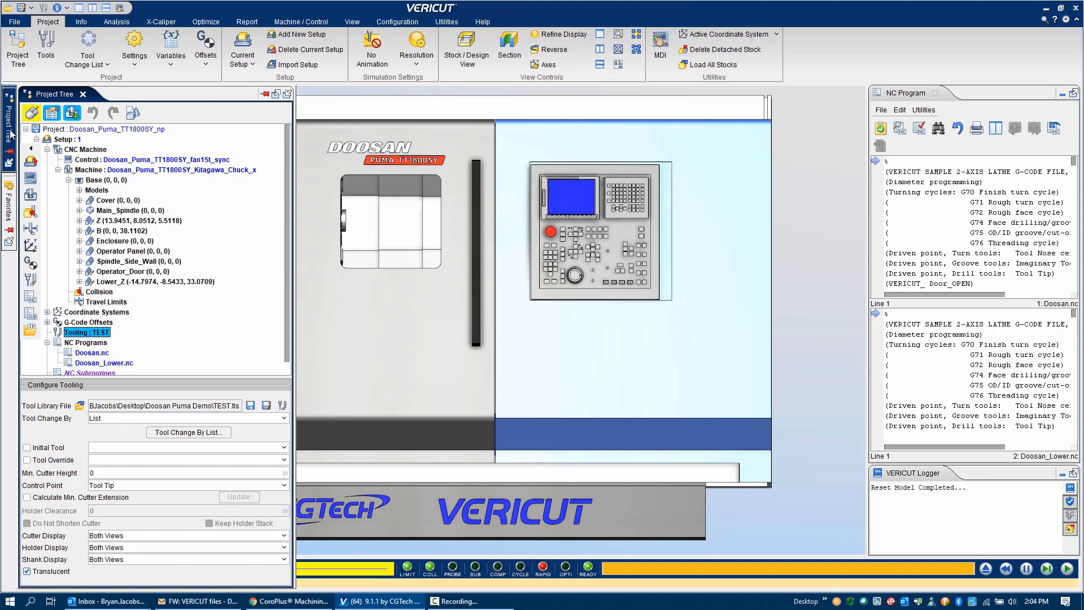
{"action": "mouse_move", "coordinate": [484, 175]}
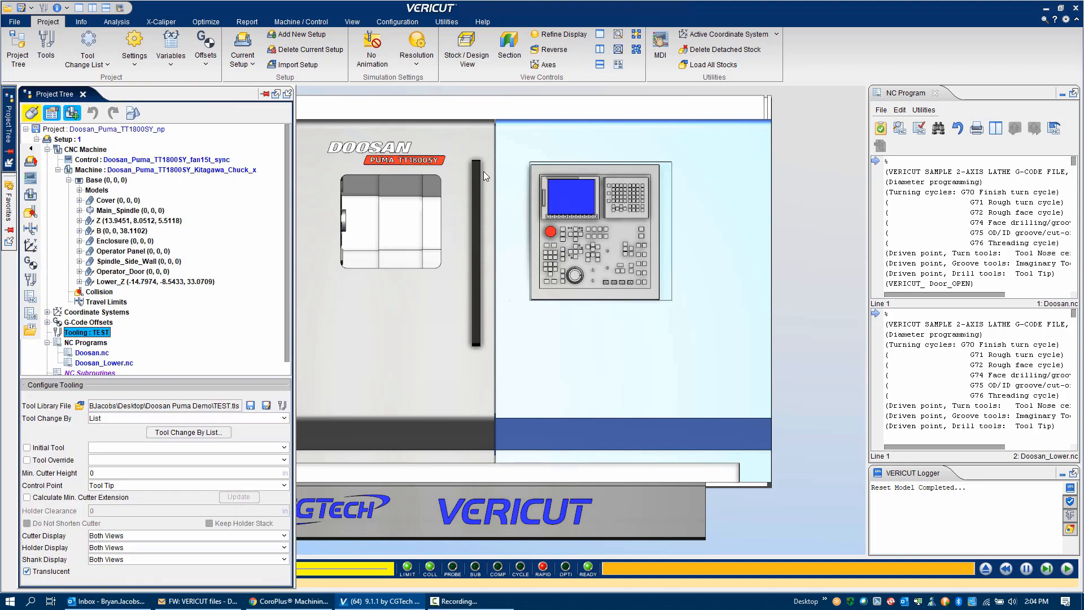
{"action": "mouse_move", "coordinate": [486, 384]}
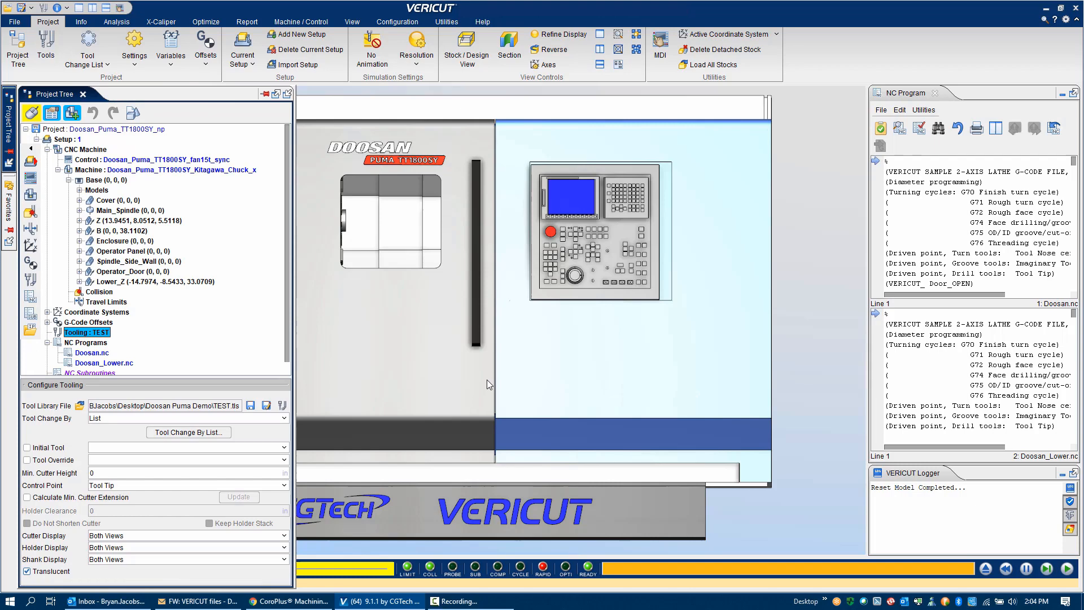
{"action": "mouse_move", "coordinate": [439, 395]}
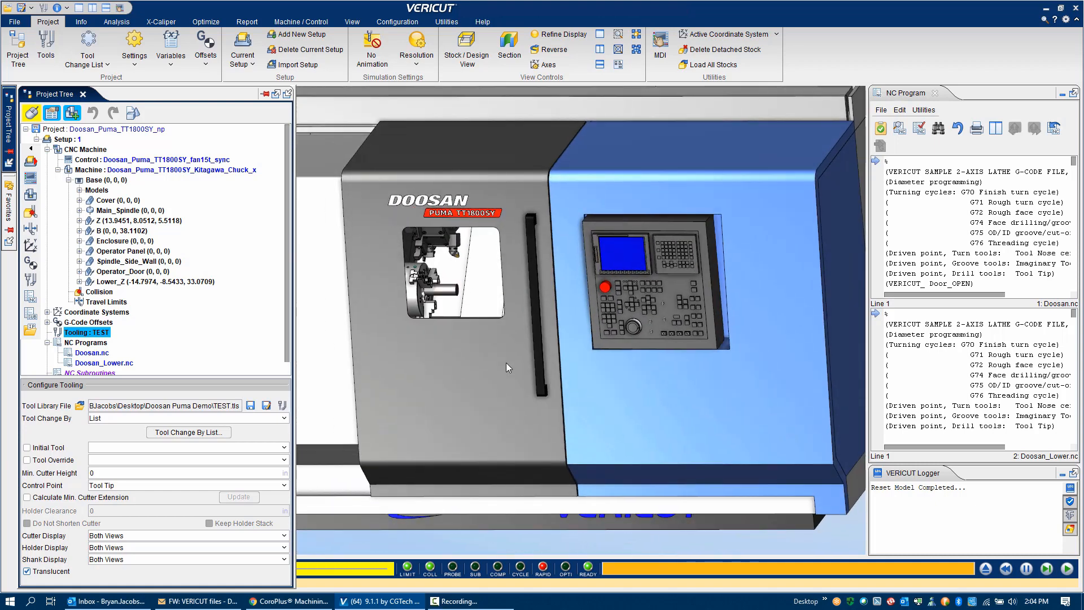
{"action": "mouse_move", "coordinate": [394, 315]}
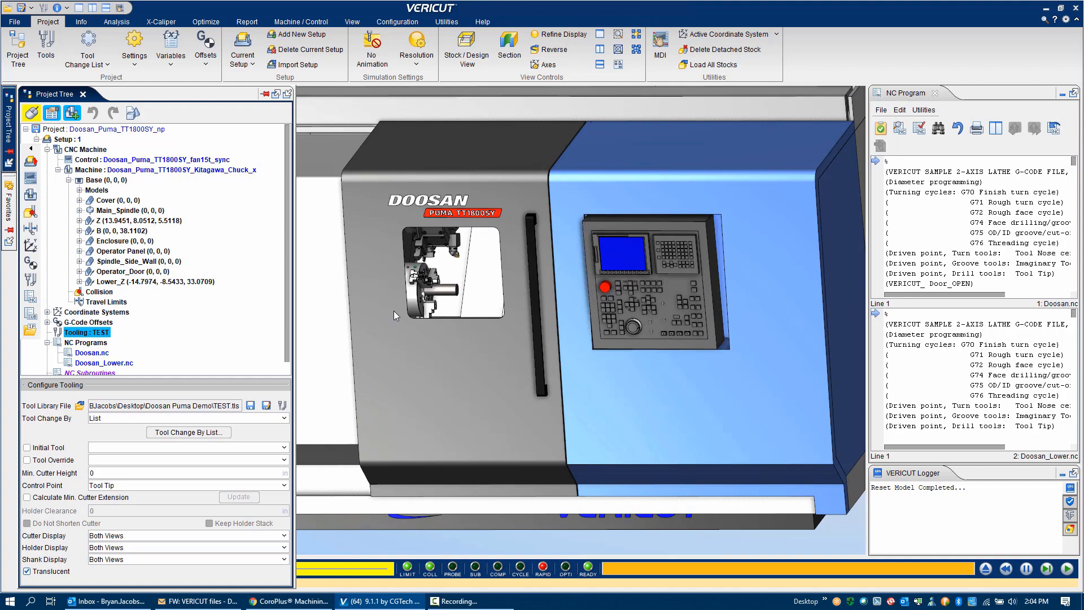
{"action": "mouse_move", "coordinate": [441, 293]}
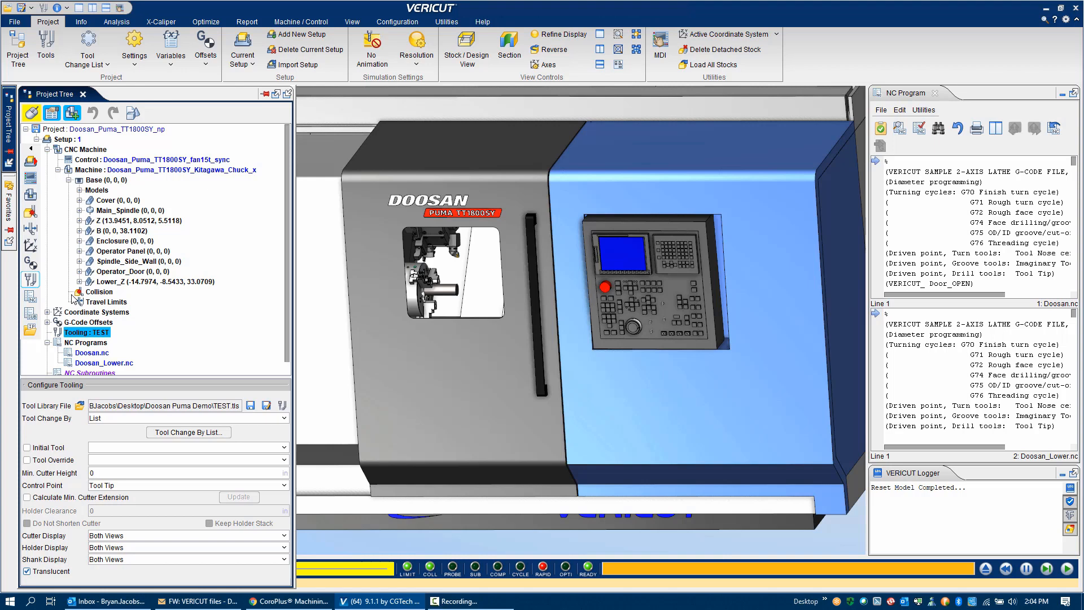
{"action": "mouse_move", "coordinate": [151, 169]}
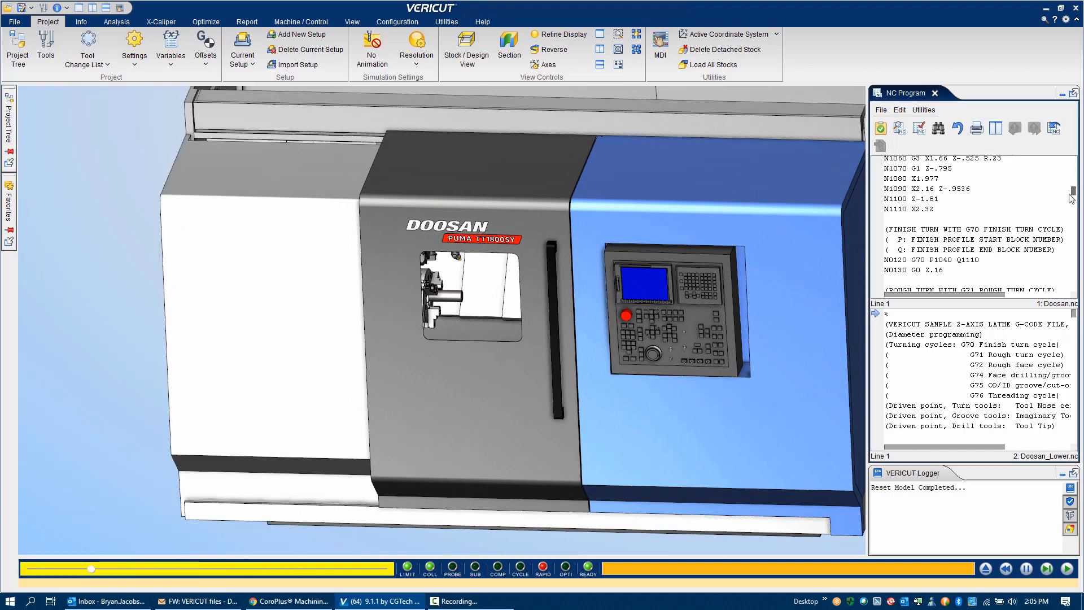
Step: Scroll the Doosan.nc listing down to the G71 rough-turn cycle blocks
{"action": "scroll", "scroll_direction": "down", "scroll_amount": 3}
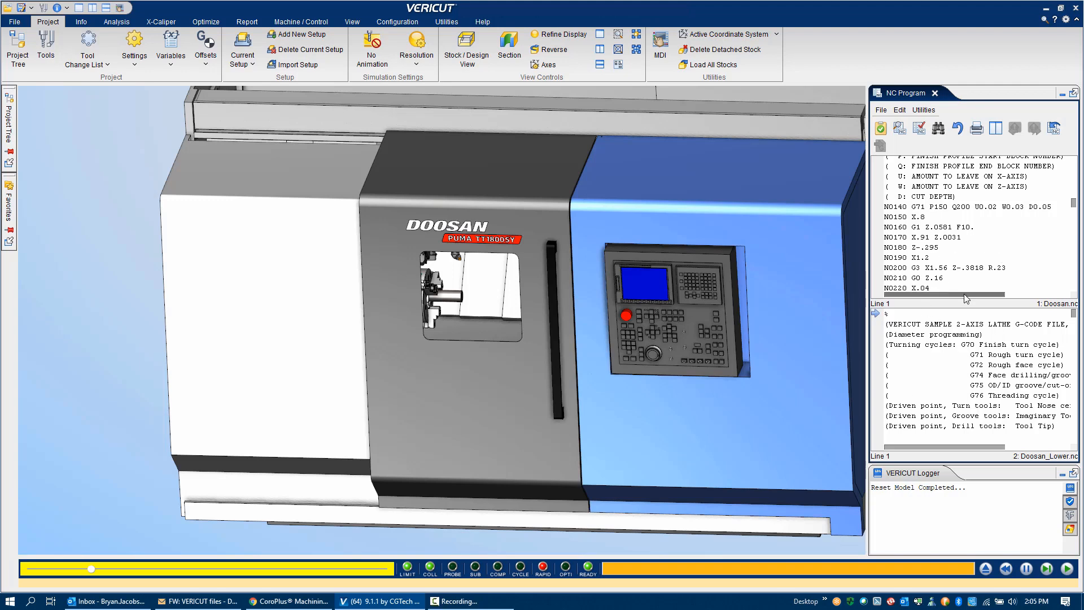
{"action": "mouse_move", "coordinate": [440, 407]}
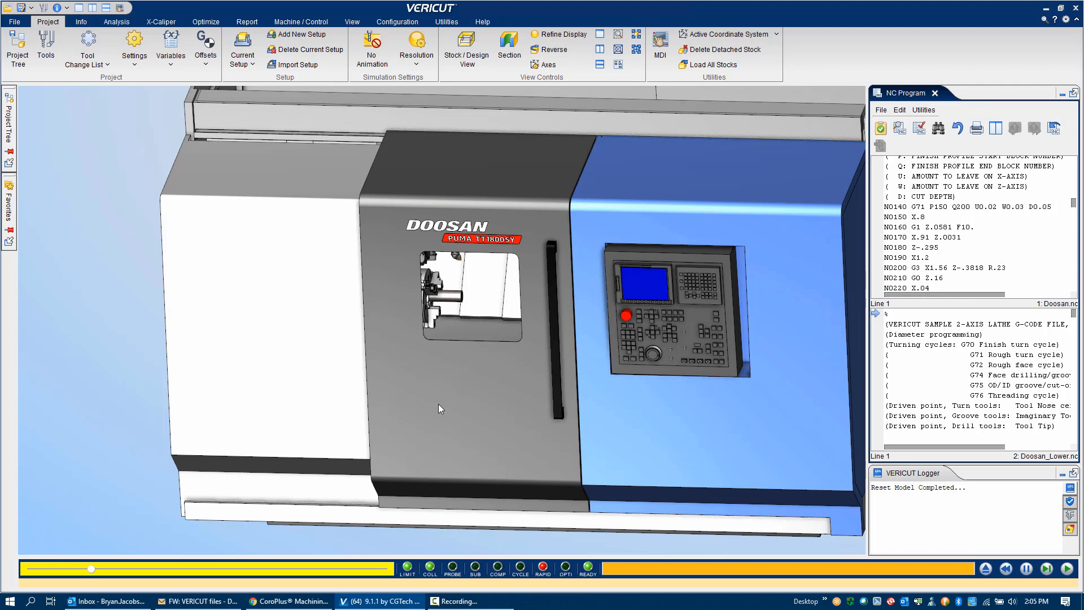
{"action": "mouse_move", "coordinate": [74, 299]}
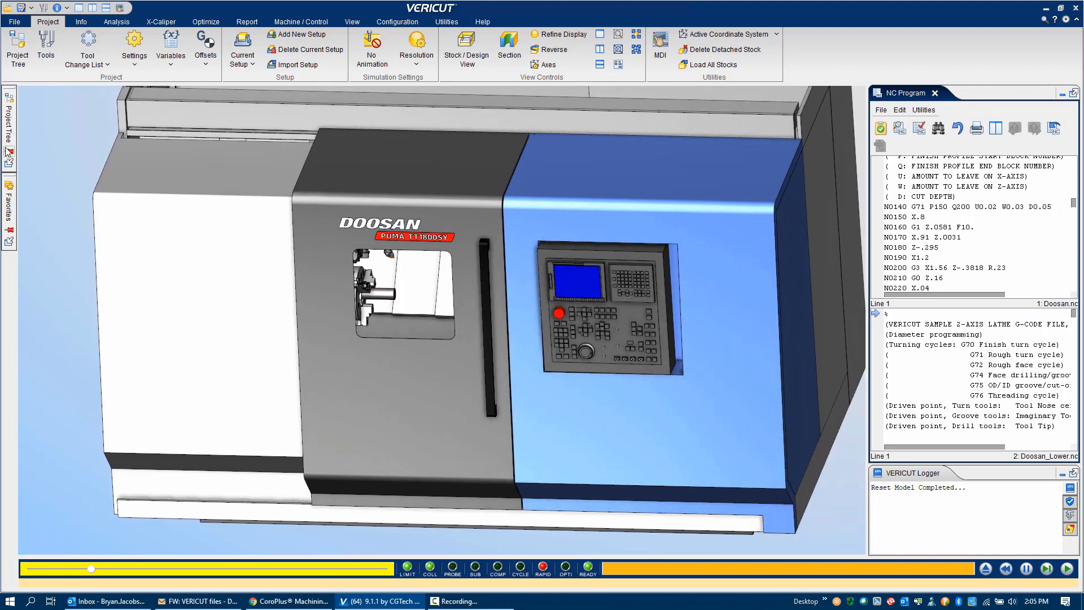
Step: Reopen the Project Tree, collapse the Base branch, and select the item below
{"action": "left_click", "coordinate": [16, 47]}
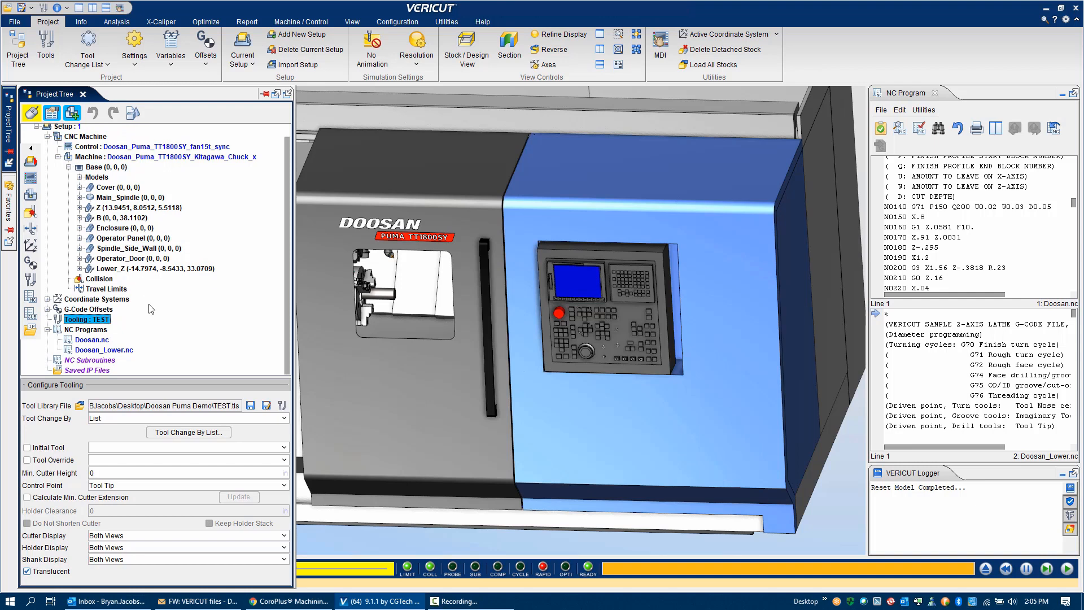
{"action": "mouse_move", "coordinate": [100, 349]}
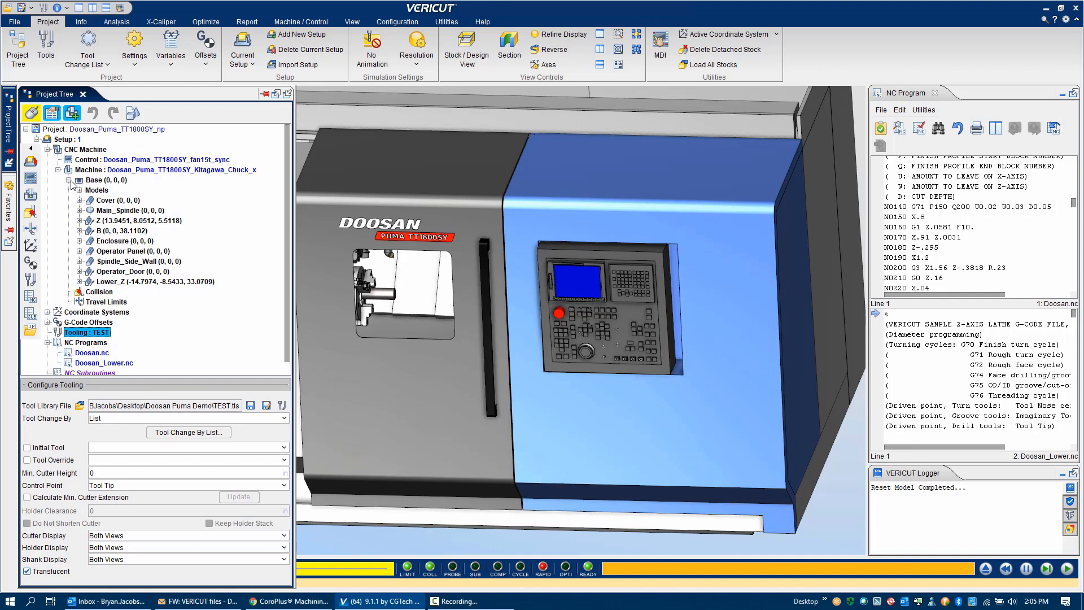
{"action": "left_click", "coordinate": [68, 180]}
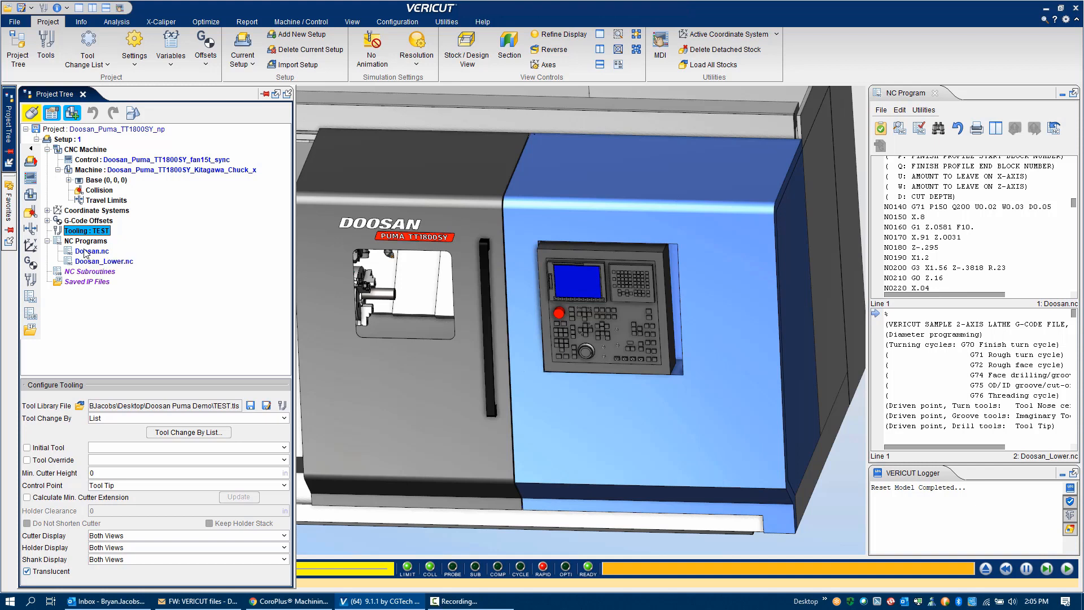
{"action": "left_click", "coordinate": [74, 93]}
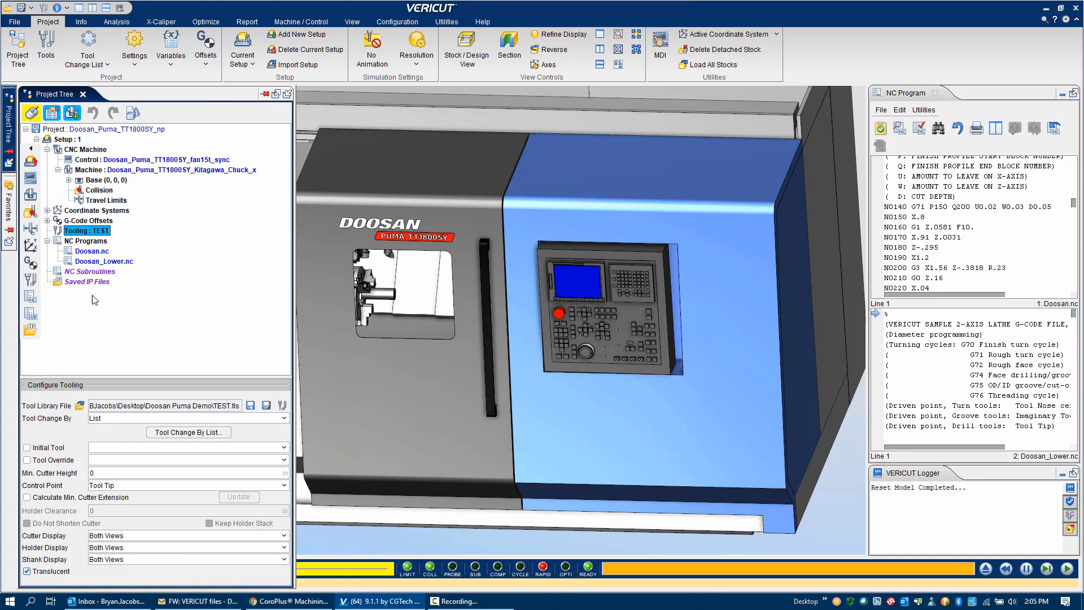
{"action": "mouse_move", "coordinate": [95, 303]}
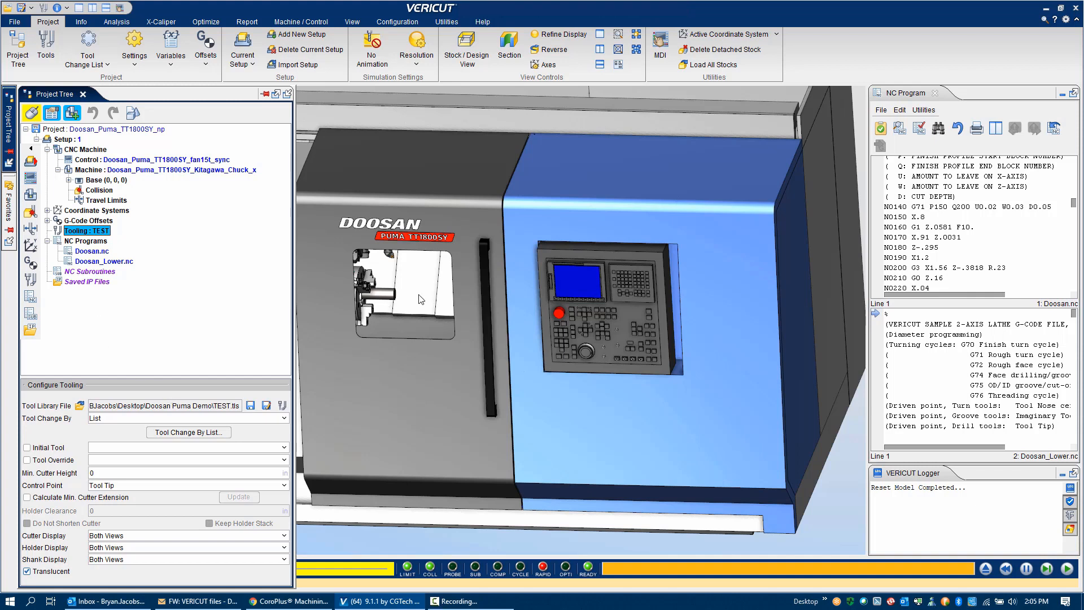
{"action": "mouse_move", "coordinate": [311, 288]}
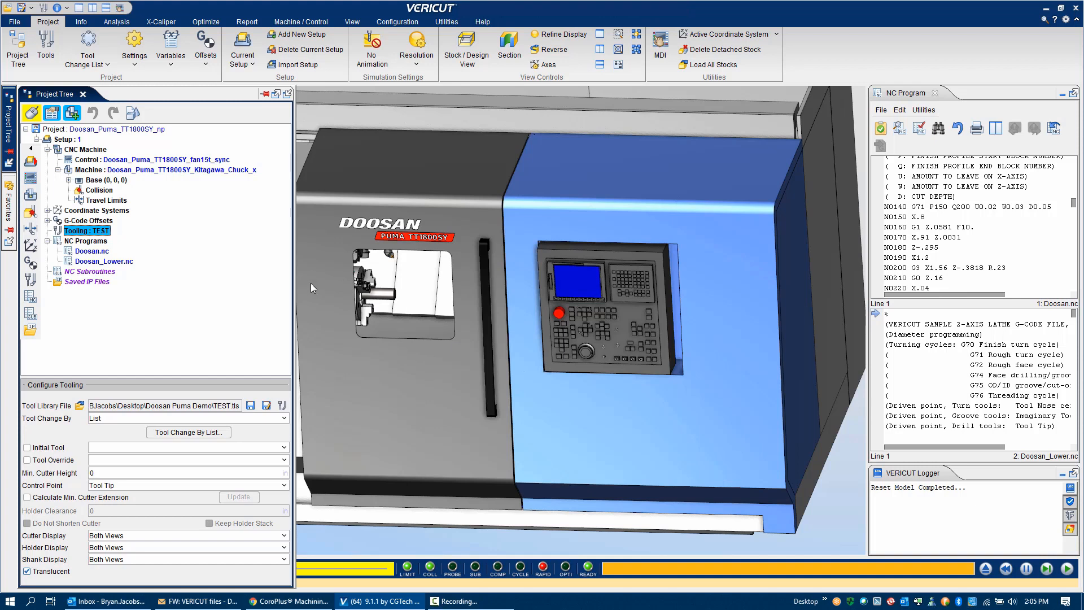
{"action": "mouse_move", "coordinate": [475, 359]}
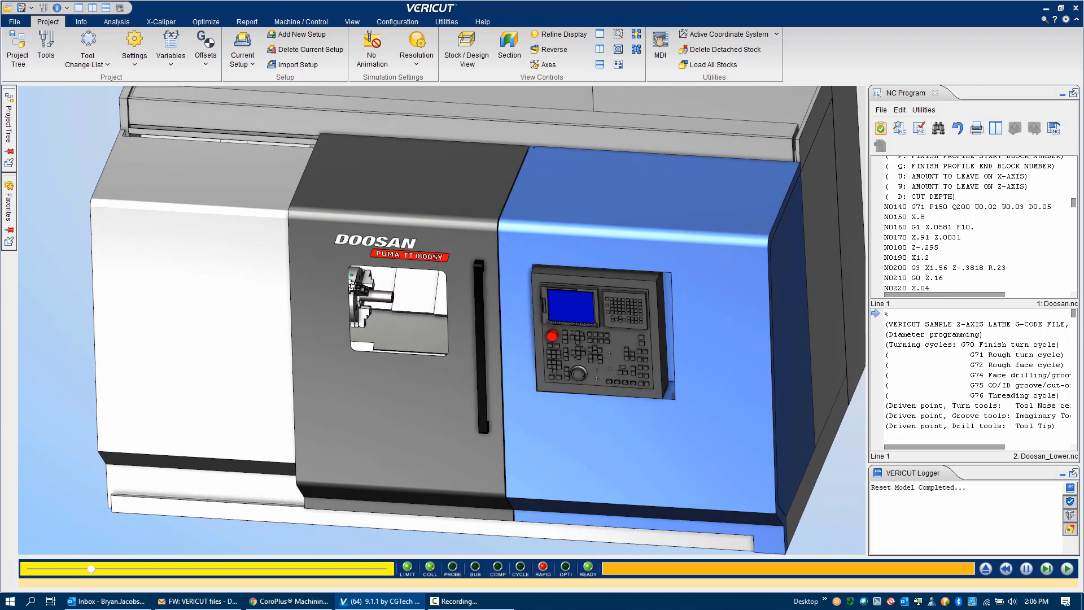
Step: Reset the machining model and rewind Doosan.nc and Doosan_Lower.nc to the start
{"action": "left_click", "coordinate": [1045, 569]}
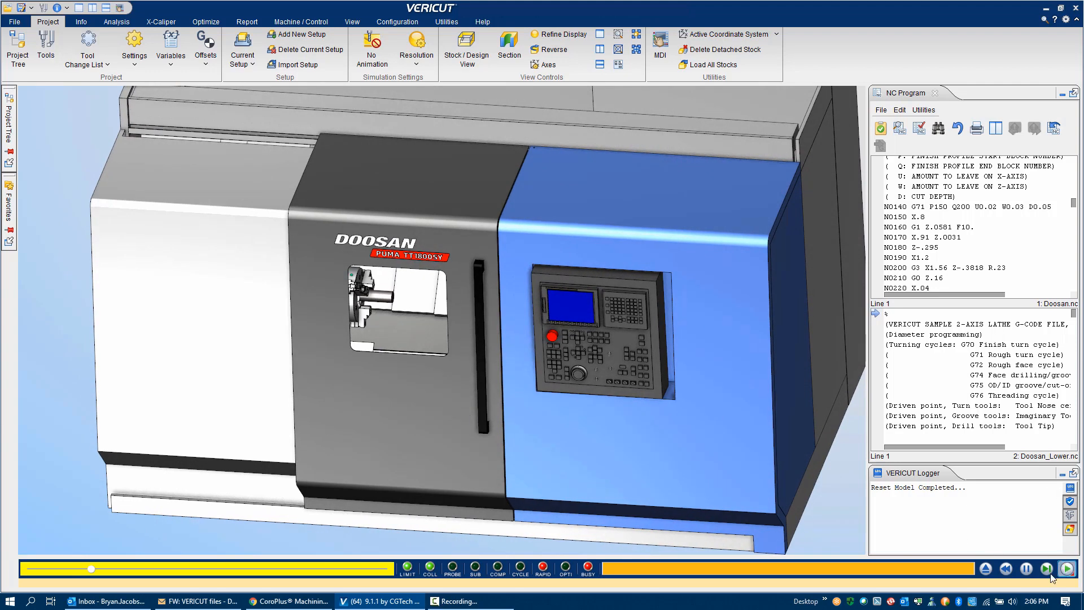
{"action": "left_click", "coordinate": [1068, 569]}
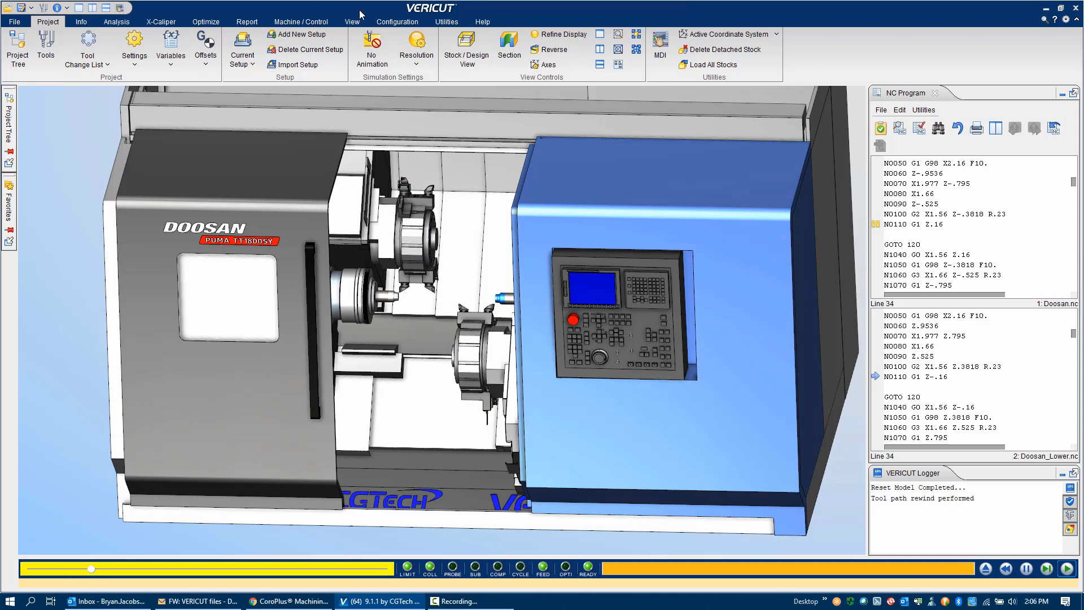
Step: Turn off Translucent display for the turret tooling, then close the Project Tree
{"action": "left_click", "coordinate": [351, 21]}
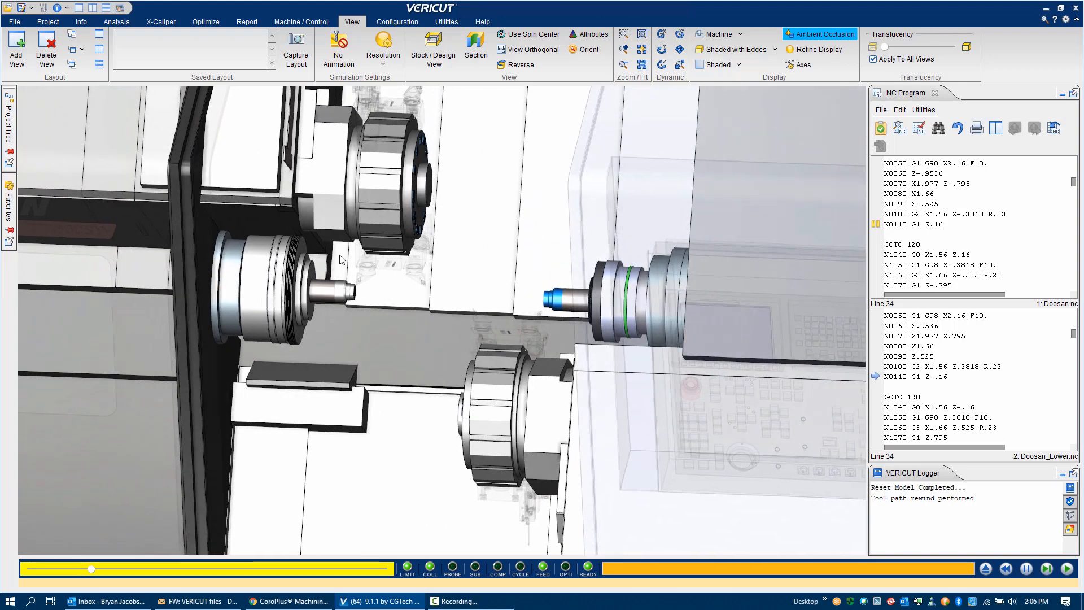
{"action": "left_click", "coordinate": [9, 128]}
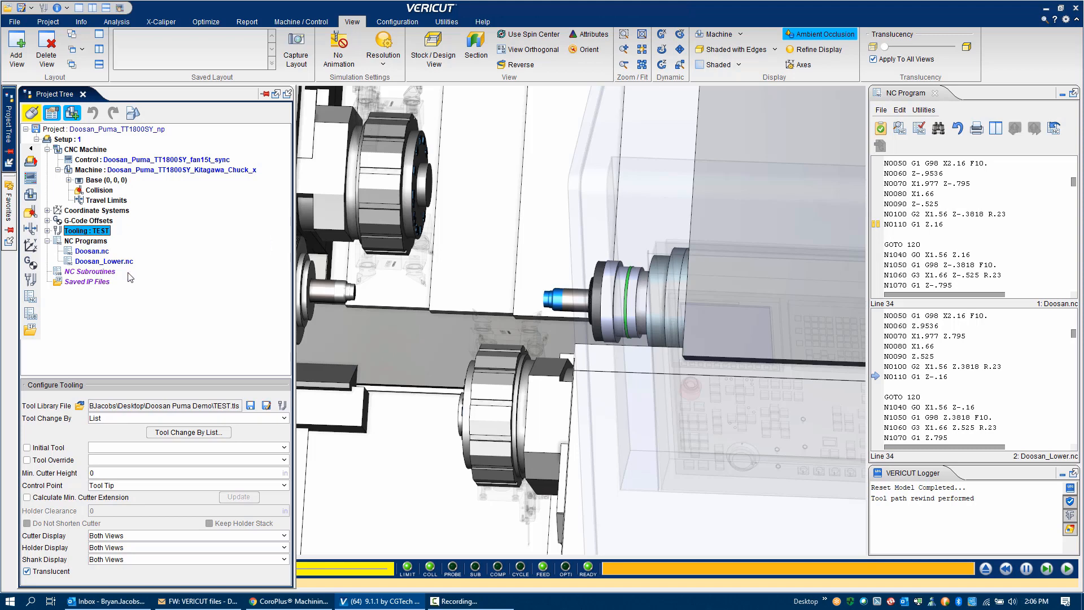
{"action": "mouse_move", "coordinate": [67, 251]}
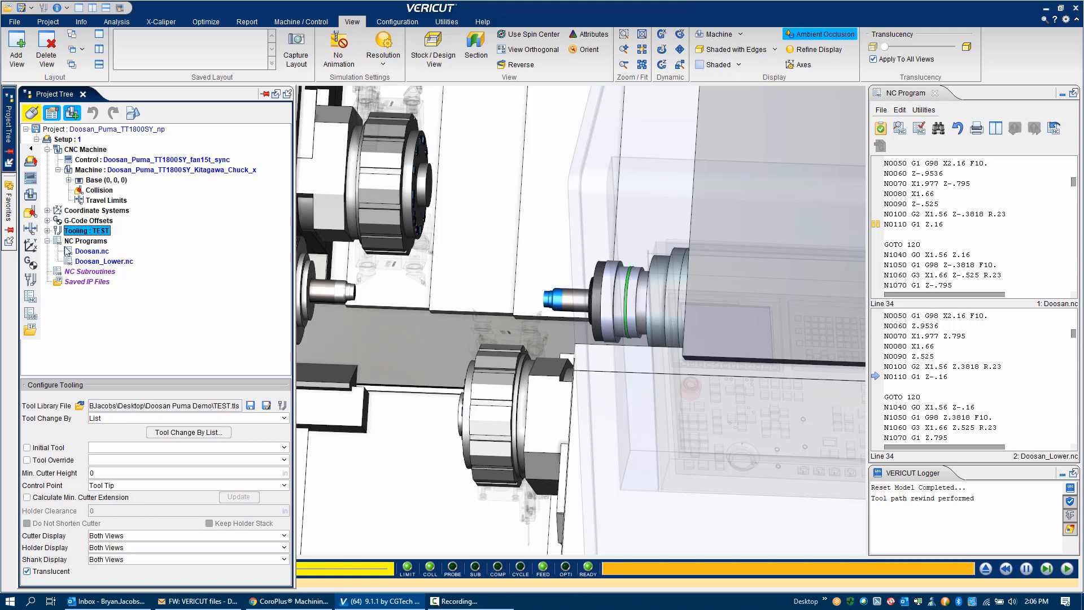
{"action": "left_click", "coordinate": [27, 572]}
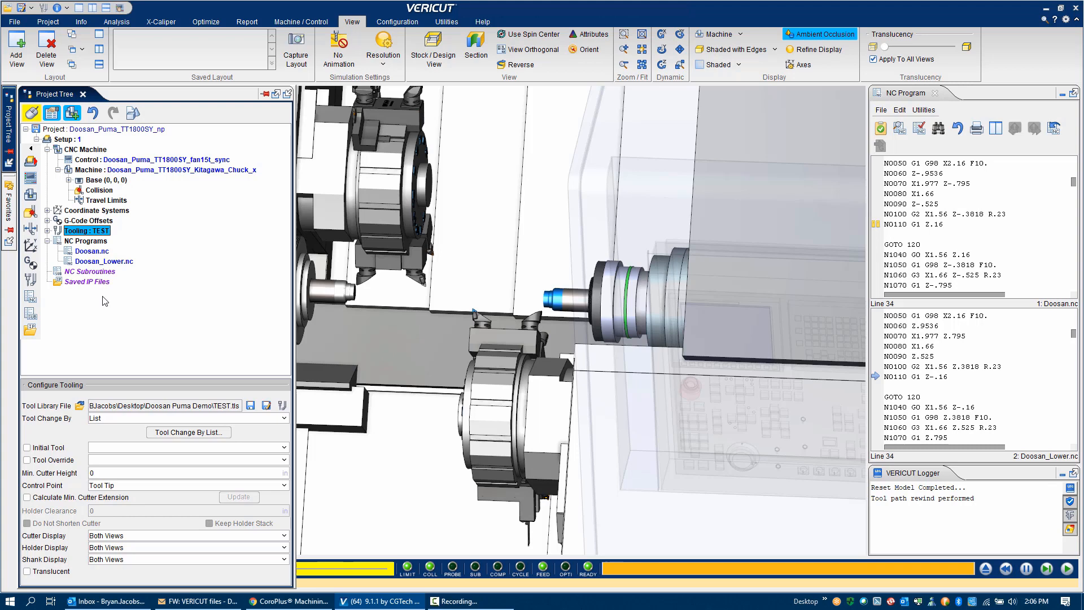
{"action": "left_click", "coordinate": [82, 94]}
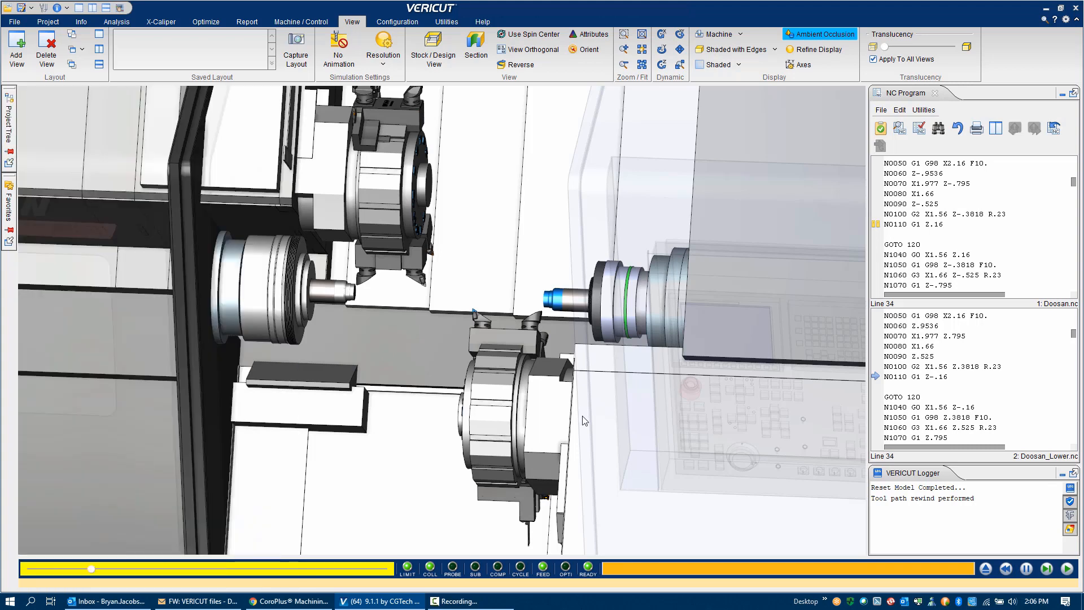
Step: Play the lathe simulation until WTO tool attachment errors and a collision are logged
{"action": "left_click", "coordinate": [1046, 569]}
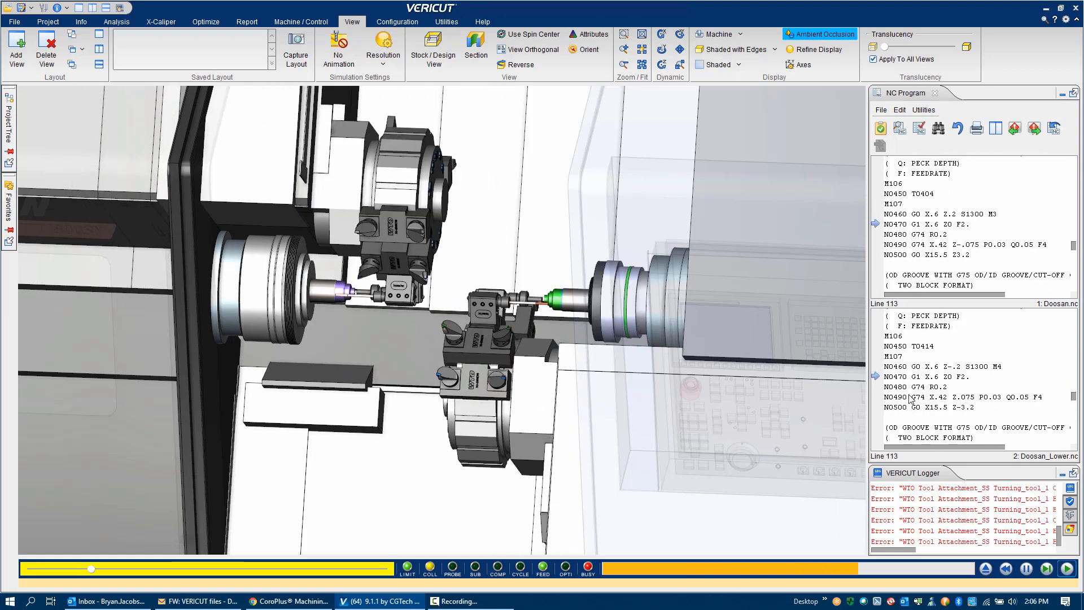
{"action": "left_click", "coordinate": [1051, 569]}
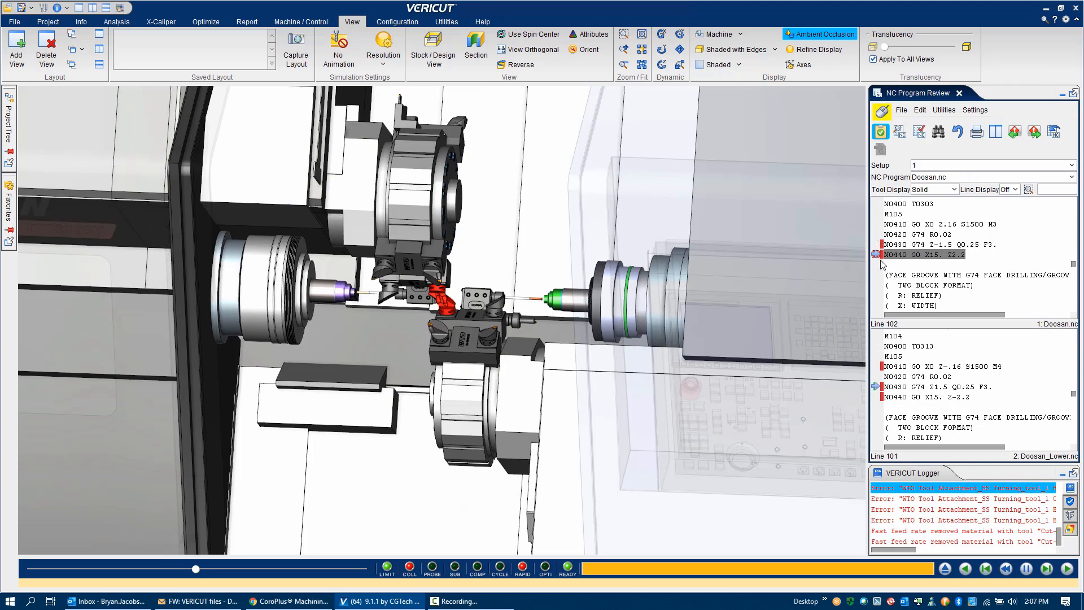
{"action": "mouse_move", "coordinate": [900, 254]}
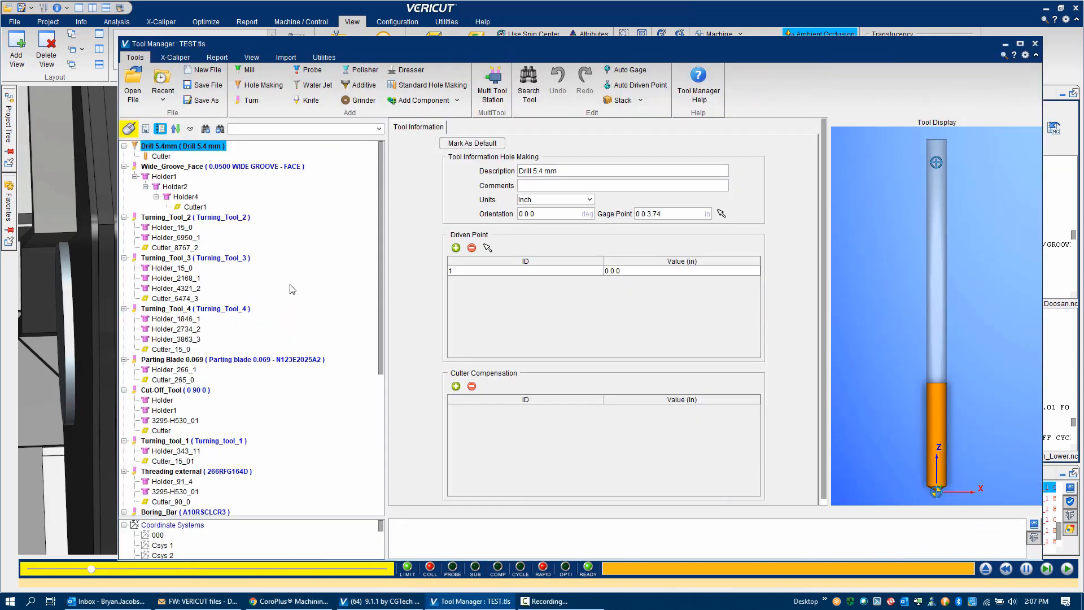
Step: Scroll through the TEST library tool list, then close Tool Manager
{"action": "scroll", "scroll_direction": "down", "scroll_amount": 3}
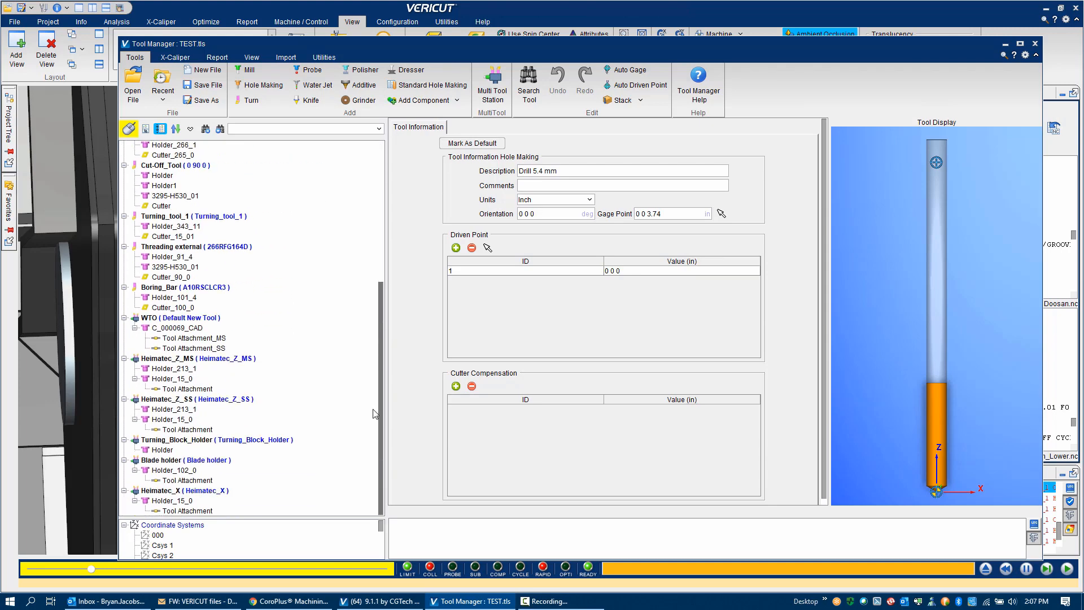
{"action": "mouse_move", "coordinate": [156, 467]}
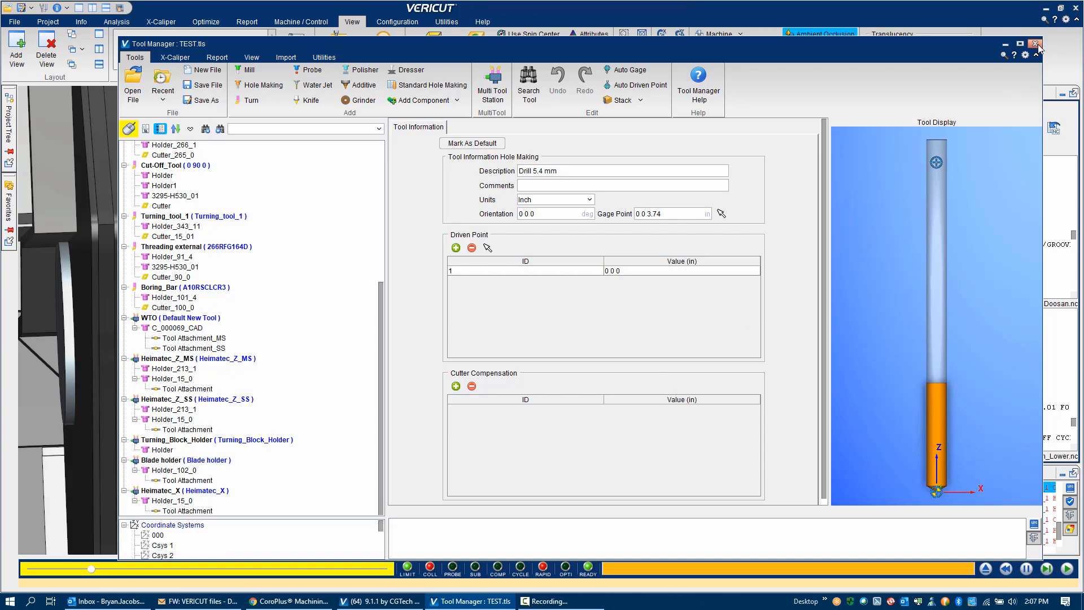
{"action": "left_click", "coordinate": [1035, 44]}
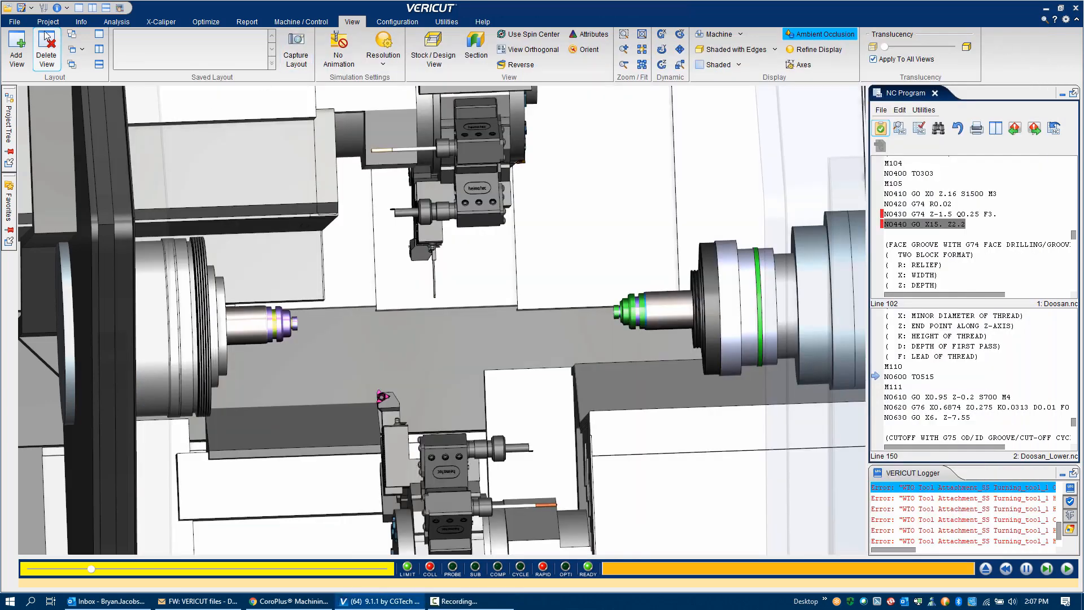
{"action": "left_click", "coordinate": [47, 21]}
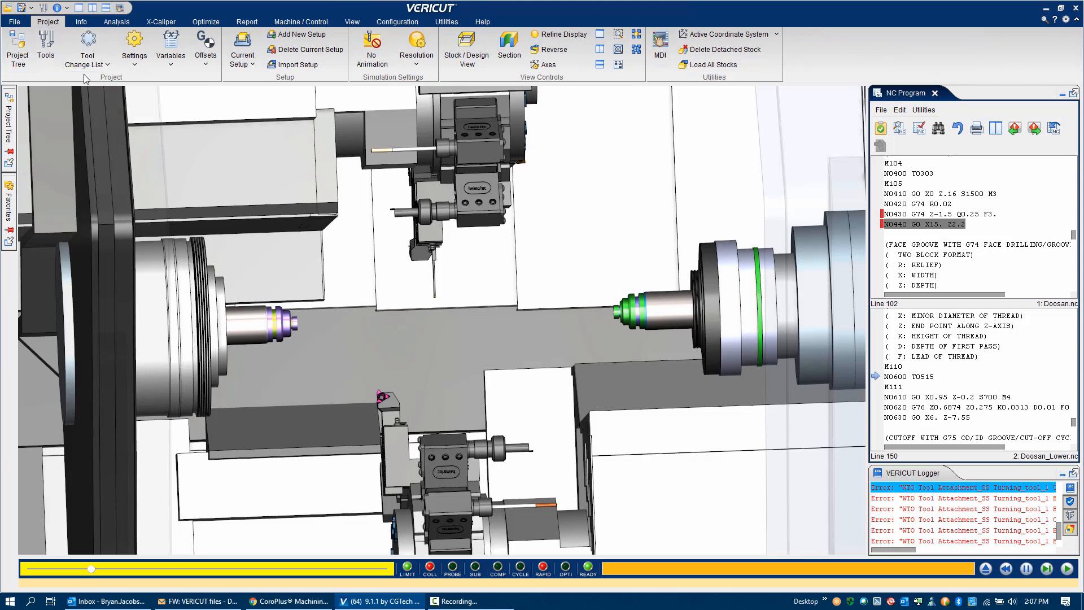
{"action": "left_click", "coordinate": [86, 49]}
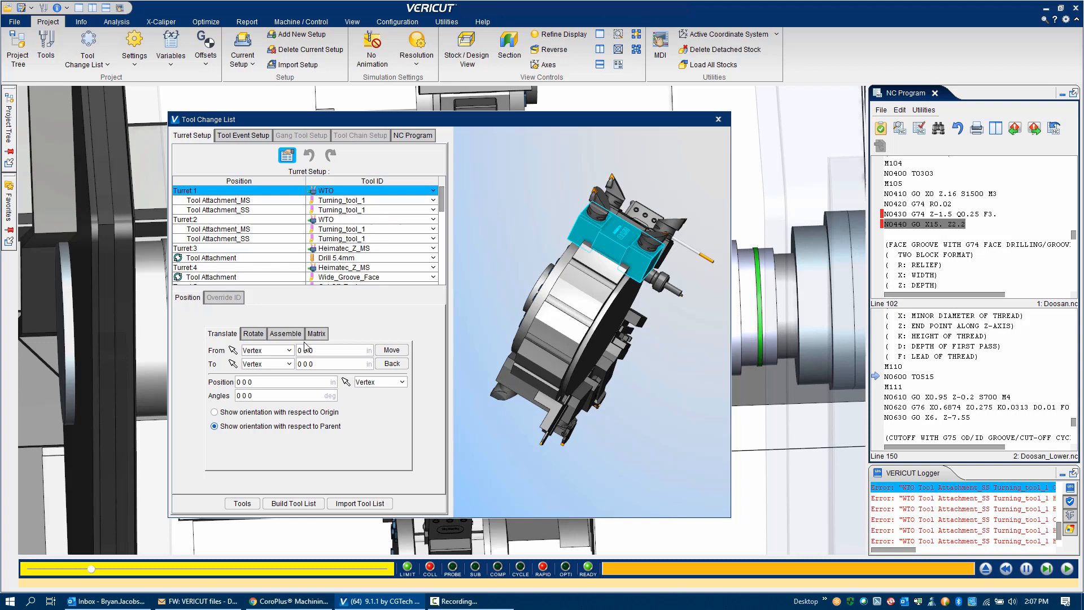
{"action": "scroll", "scroll_direction": "down", "scroll_amount": 3}
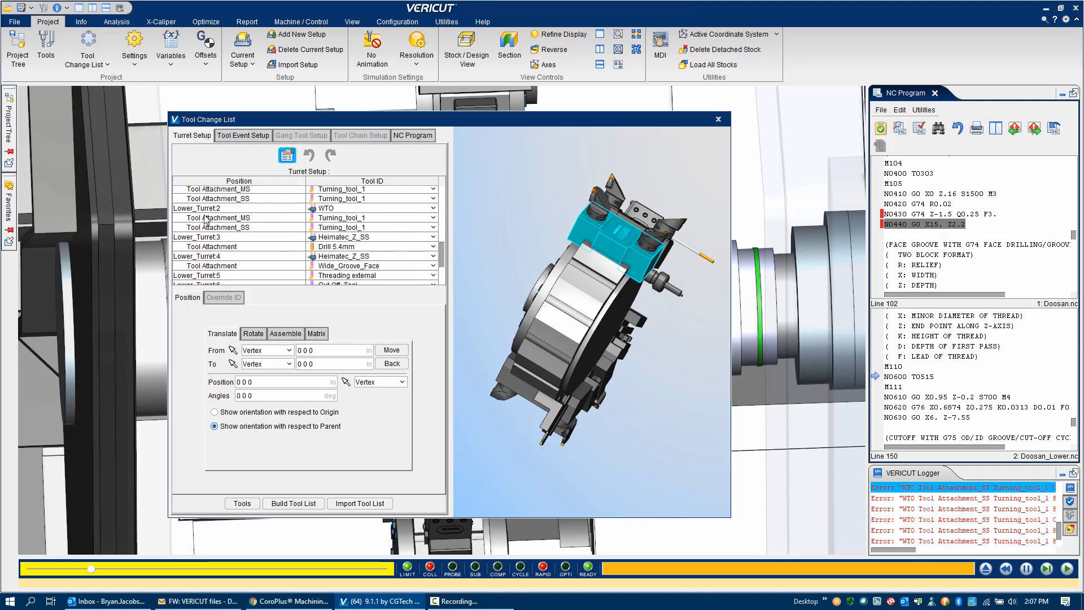
{"action": "scroll", "scroll_direction": "up", "scroll_amount": 3}
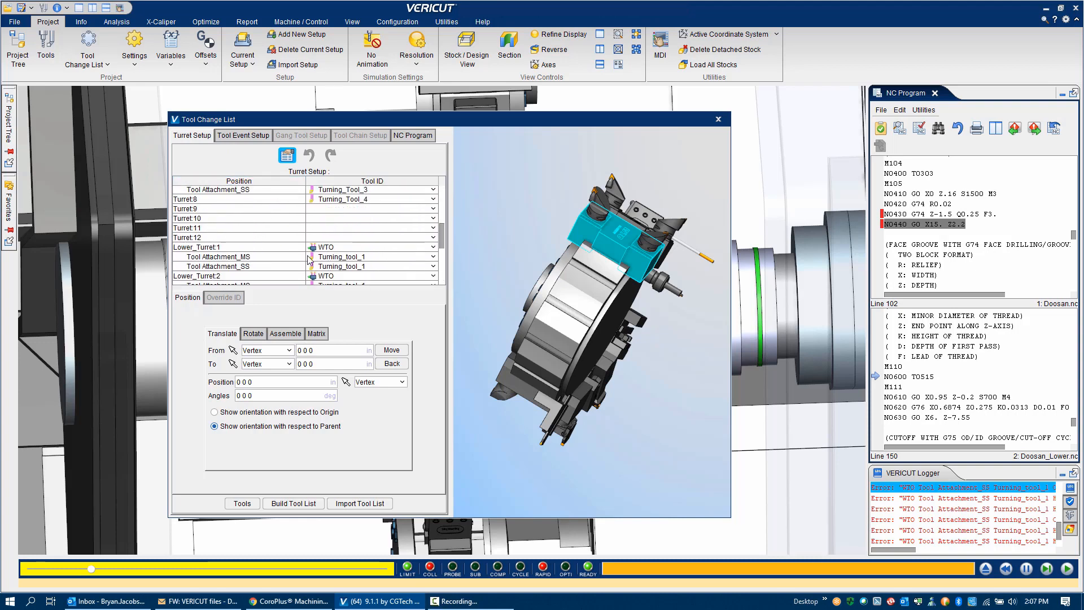
{"action": "left_click", "coordinate": [238, 246]}
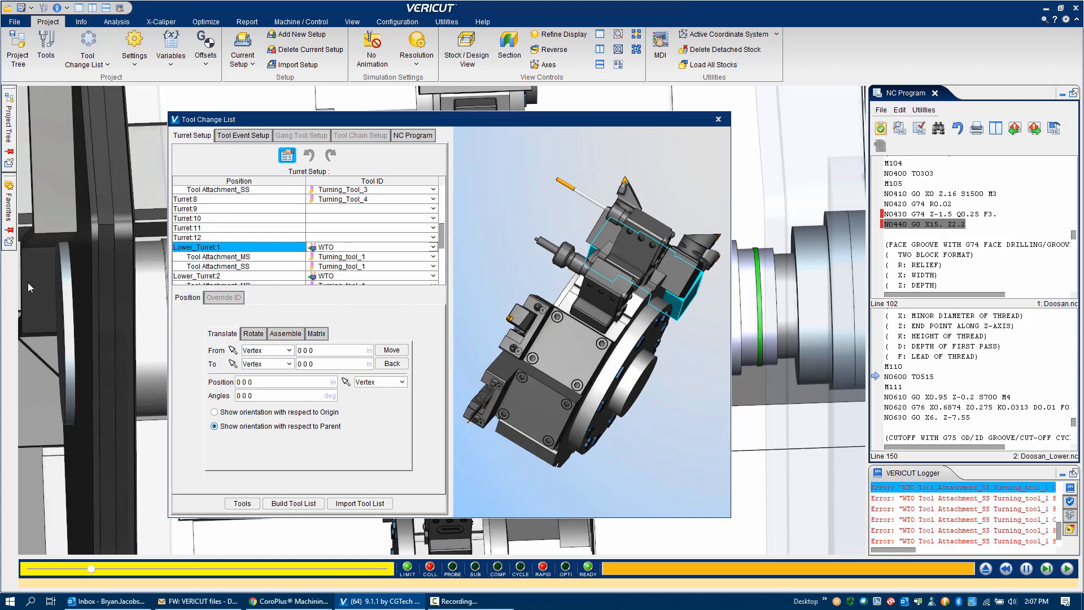
{"action": "left_click", "coordinate": [373, 247]}
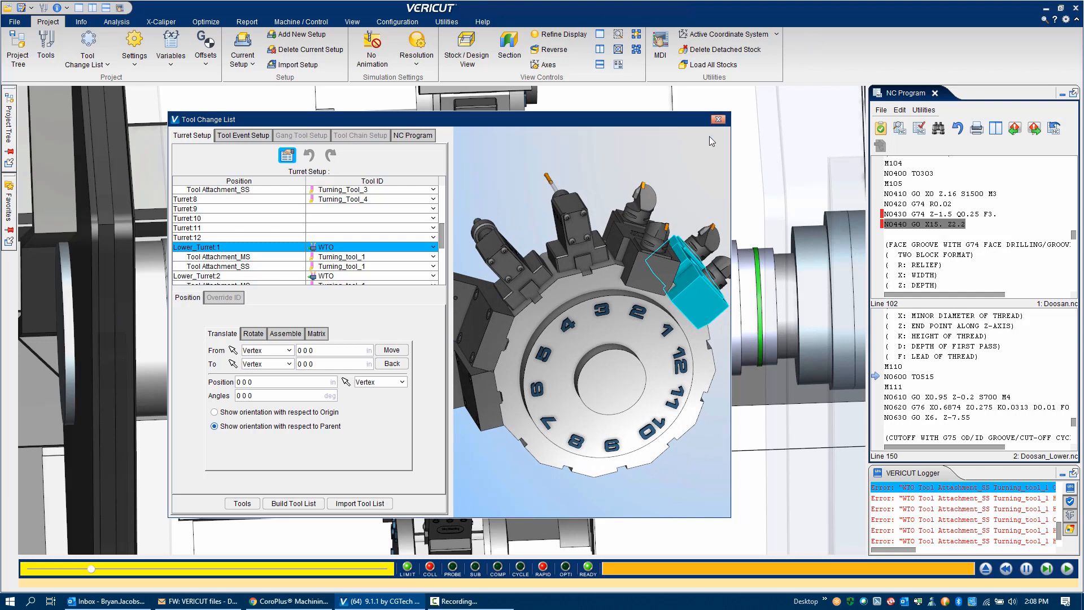
{"action": "left_click", "coordinate": [718, 119]}
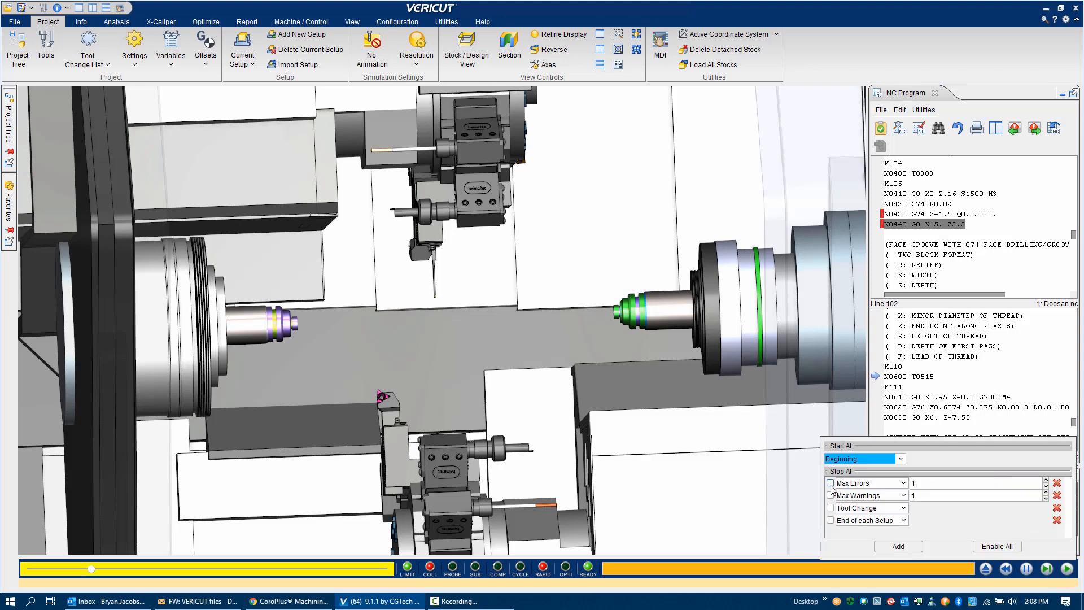
Step: Set Stop At Max Errors to 1, play, and resume through both M2 ends
{"action": "left_click", "coordinate": [1069, 568]}
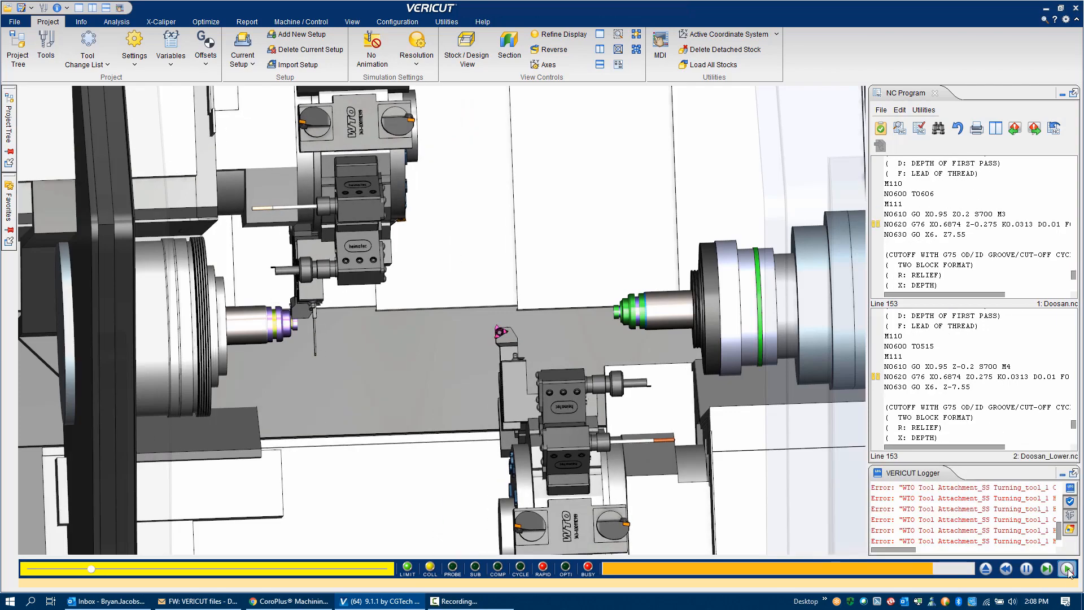
{"action": "left_click", "coordinate": [1068, 568]}
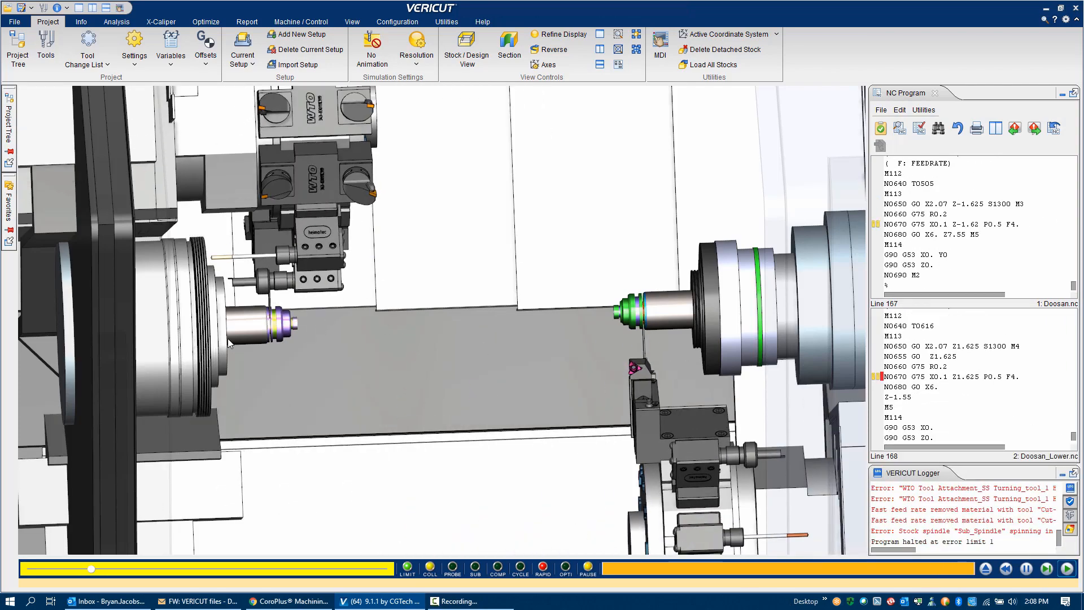
{"action": "mouse_move", "coordinate": [586, 497]}
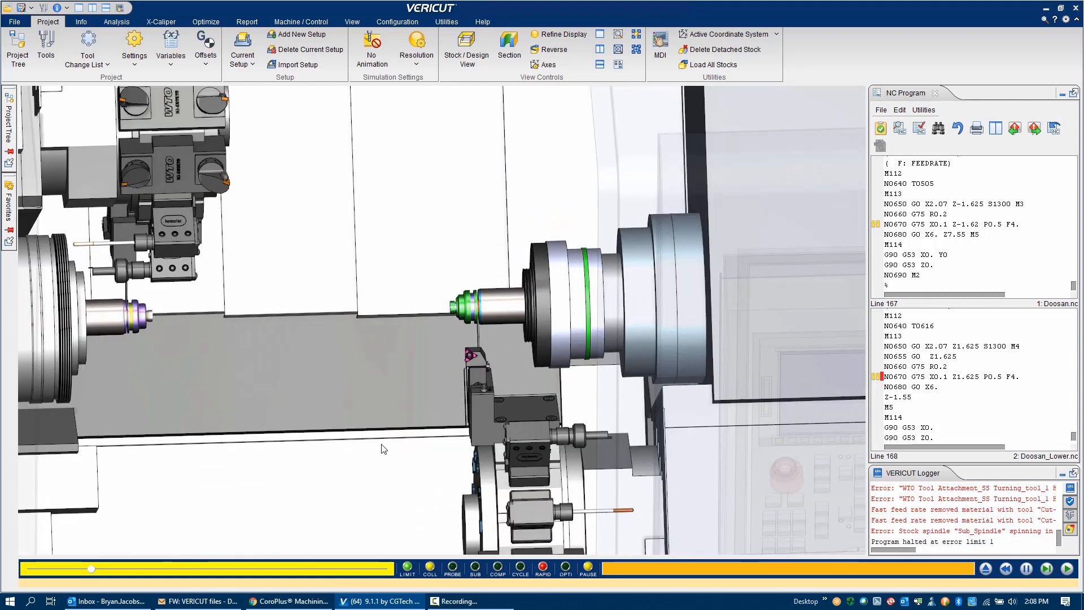
{"action": "left_click", "coordinate": [986, 567]}
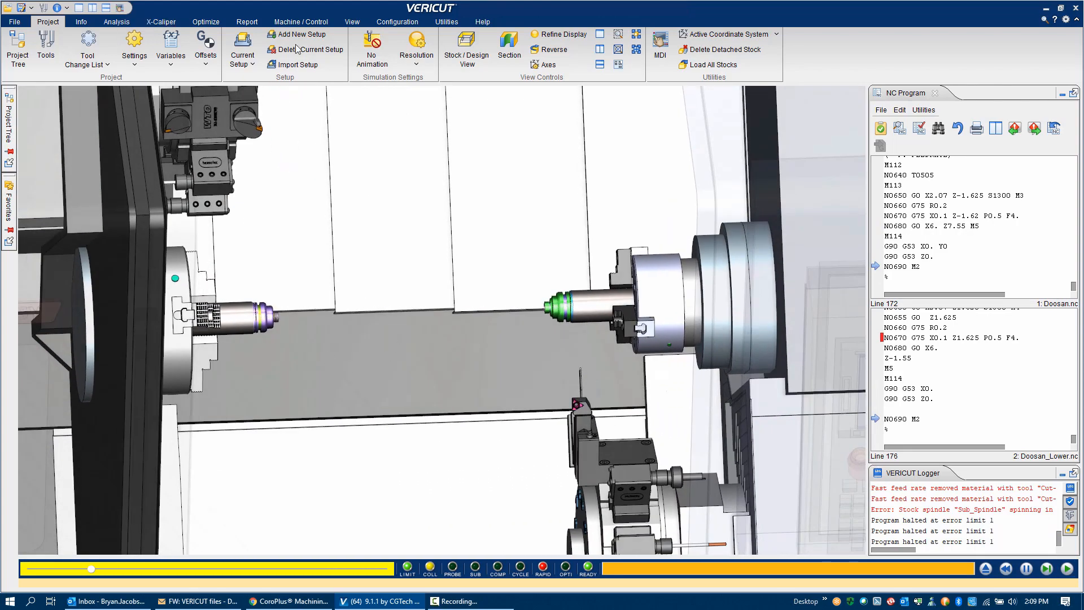
{"action": "left_click", "coordinate": [246, 22]}
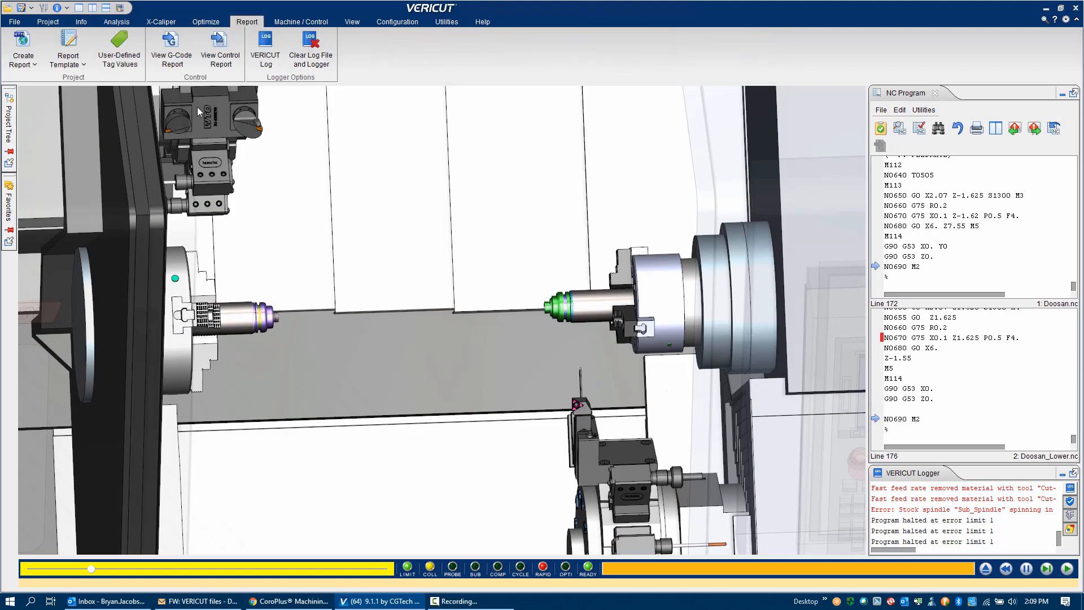
{"action": "left_click", "coordinate": [22, 49]}
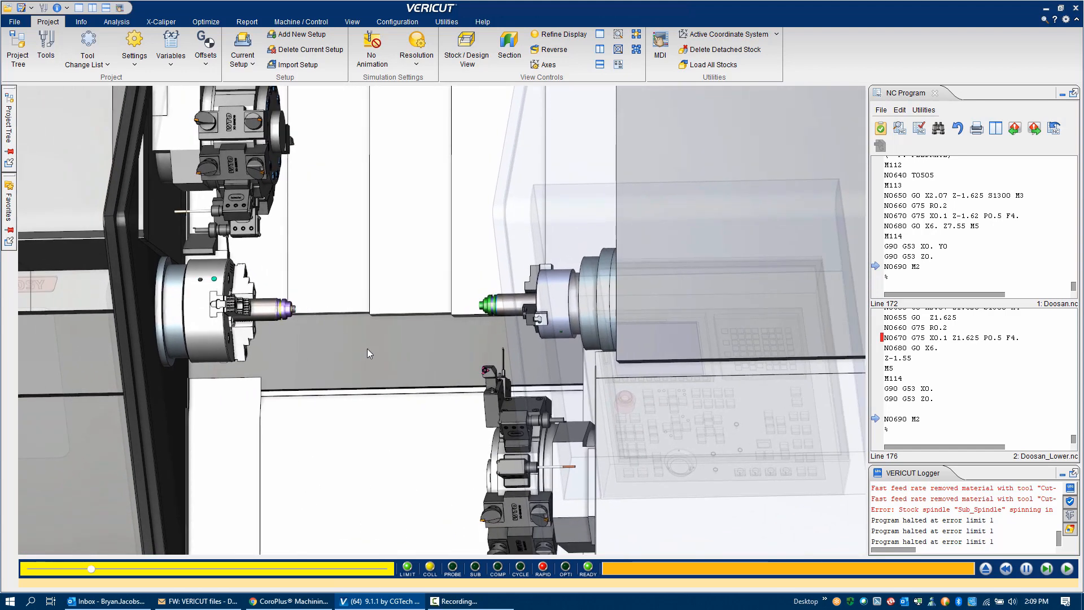
{"action": "mouse_move", "coordinate": [360, 372]}
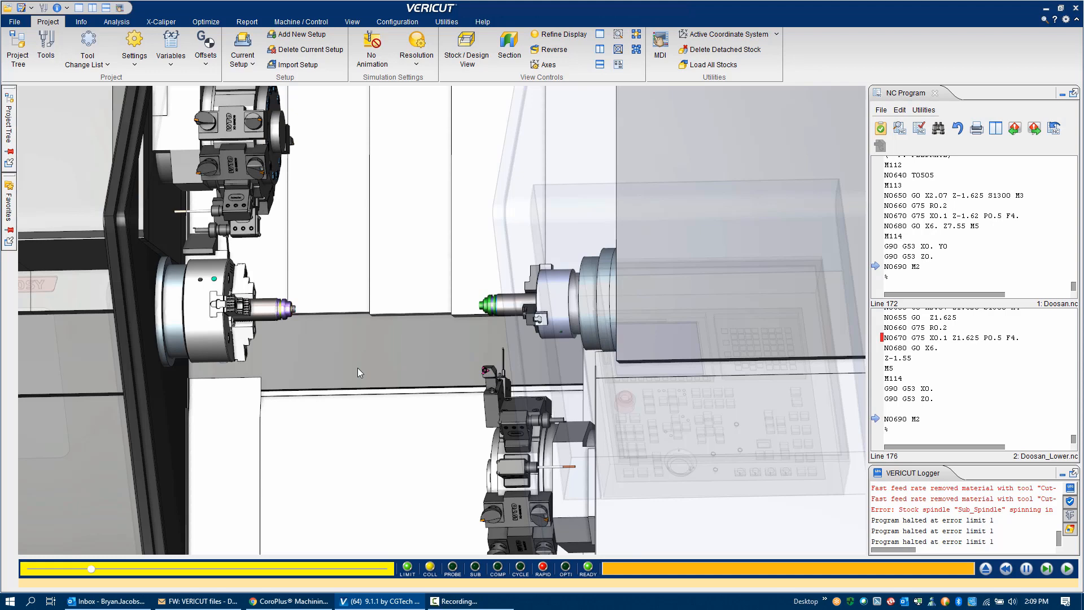